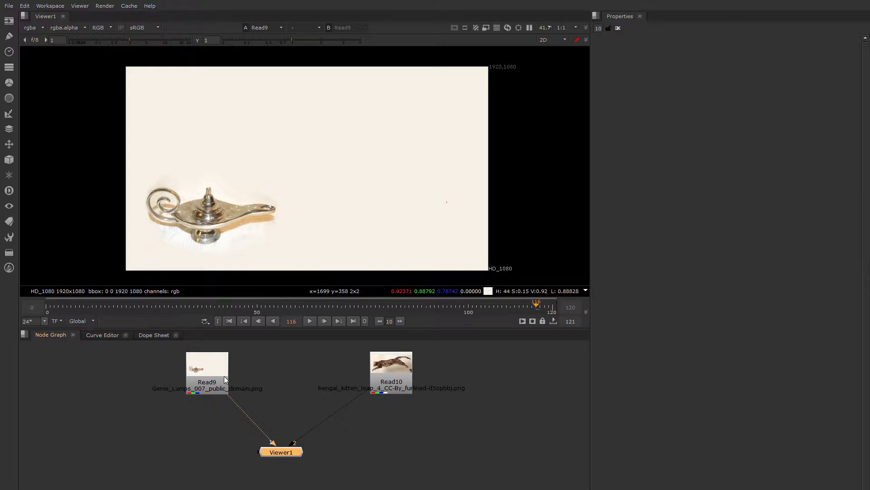
{"action": "mouse_move", "coordinate": [231, 247]}
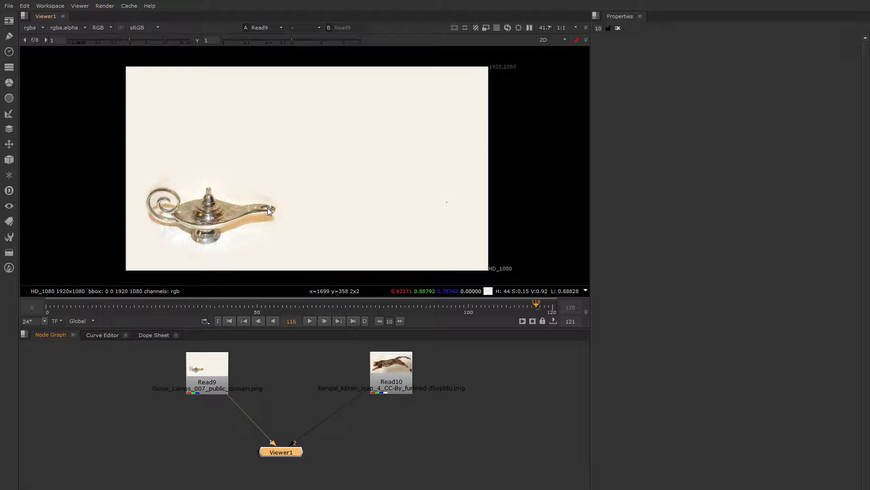
Reposition the viewer node and select the kitten image node to attach GridWarp3_3.
{"action": "left_click_drag", "start_coordinate": [281, 451], "coordinate": [298, 457]}
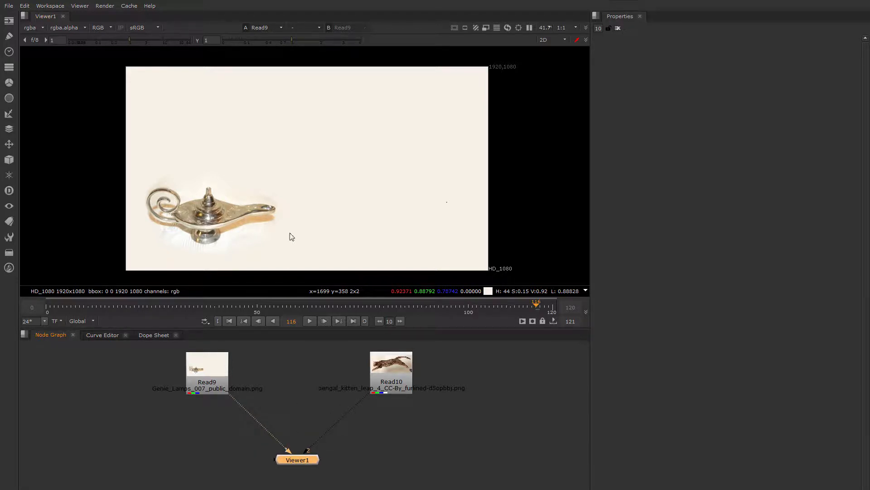
{"action": "mouse_move", "coordinate": [271, 211]}
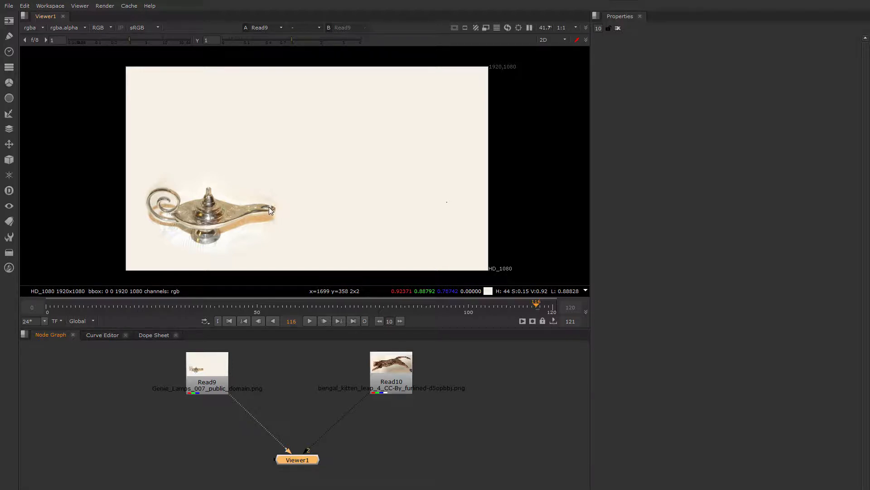
{"action": "mouse_move", "coordinate": [340, 409]}
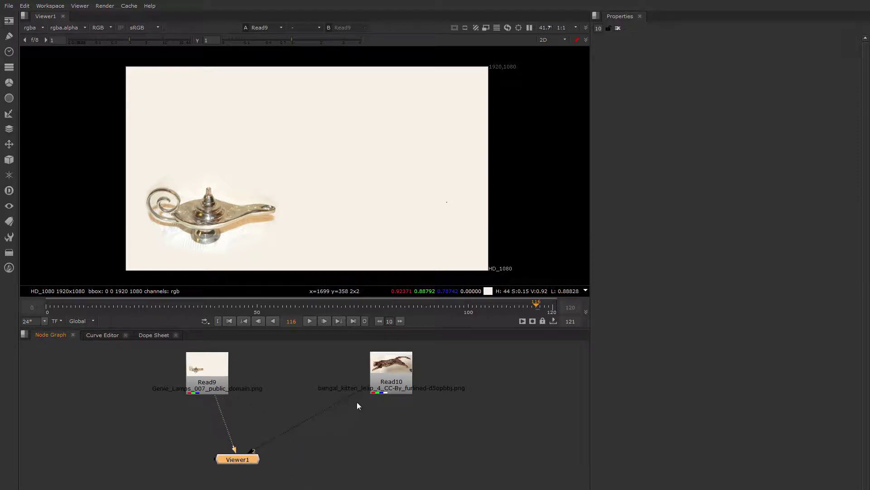
{"action": "mouse_move", "coordinate": [389, 386]}
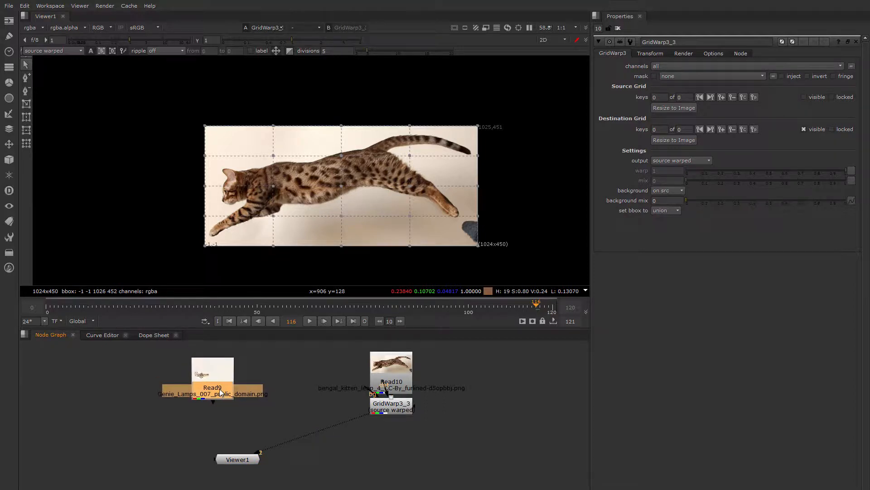
{"action": "mouse_move", "coordinate": [311, 184]}
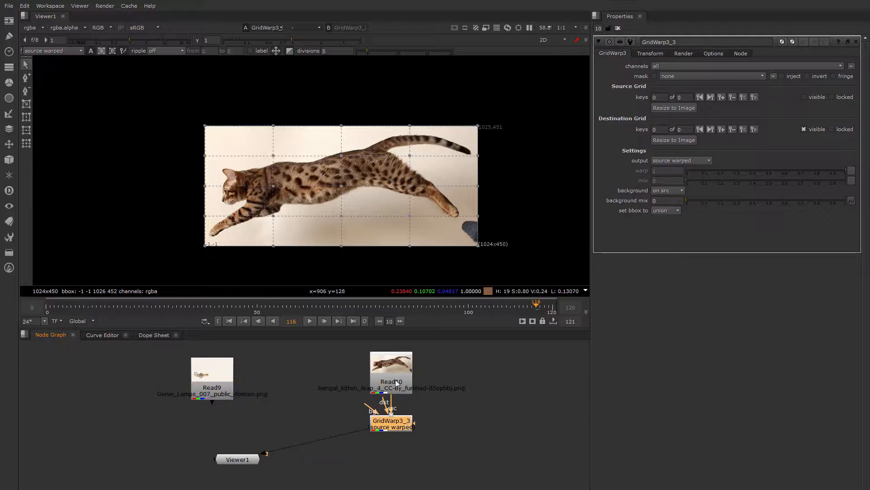
{"action": "left_click", "coordinate": [391, 372]}
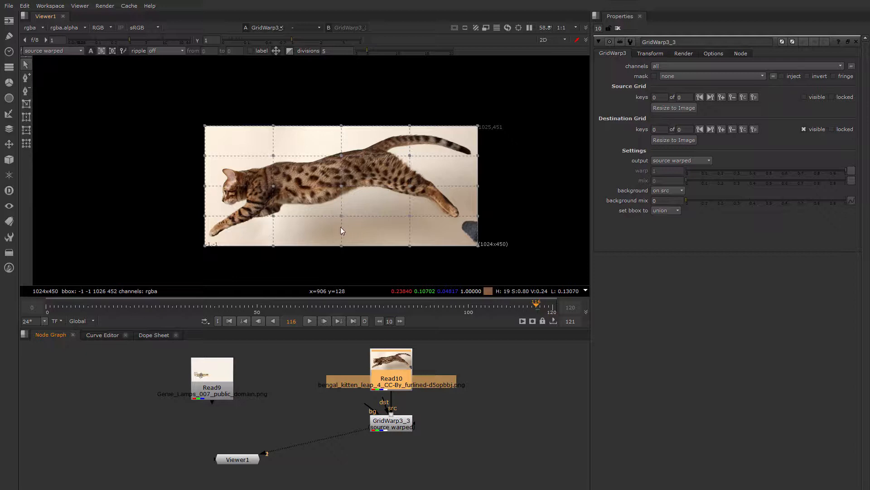
{"action": "mouse_move", "coordinate": [352, 186]}
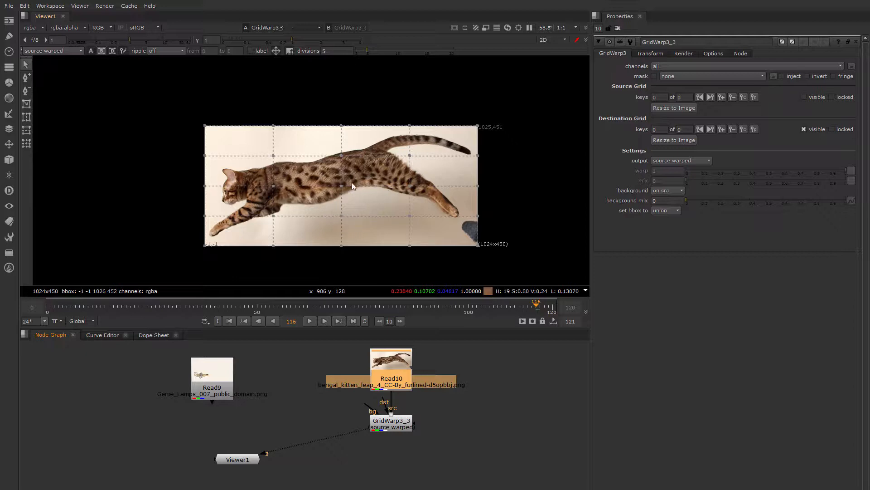
{"action": "mouse_move", "coordinate": [373, 84]}
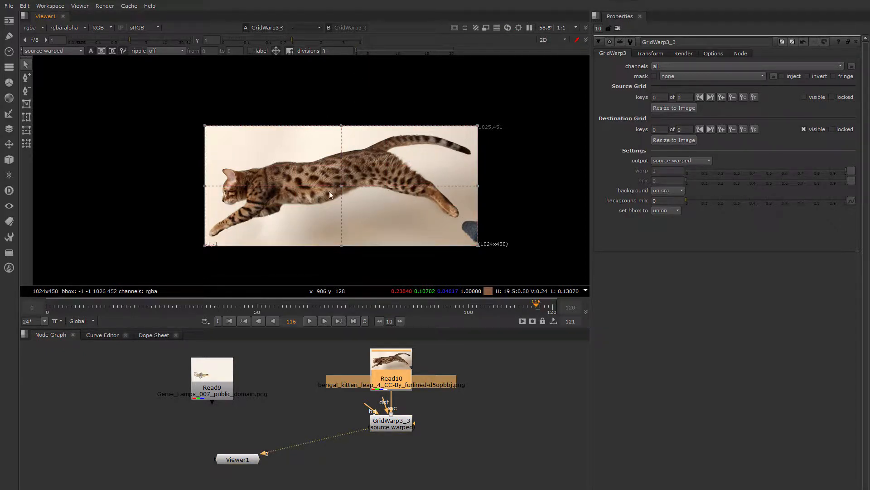
{"action": "mouse_move", "coordinate": [394, 443]}
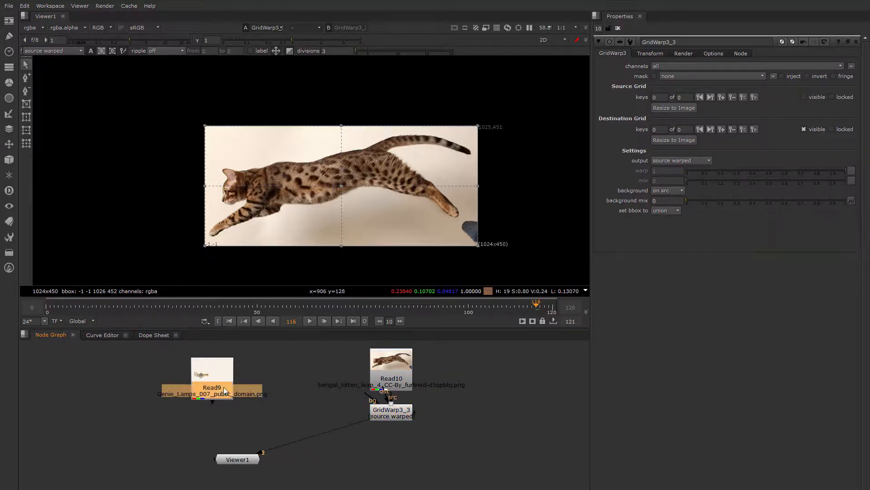
On the lamp image, bend, rotate and stretch the destination grid into a fan from the spout.
{"action": "left_click", "coordinate": [213, 387]}
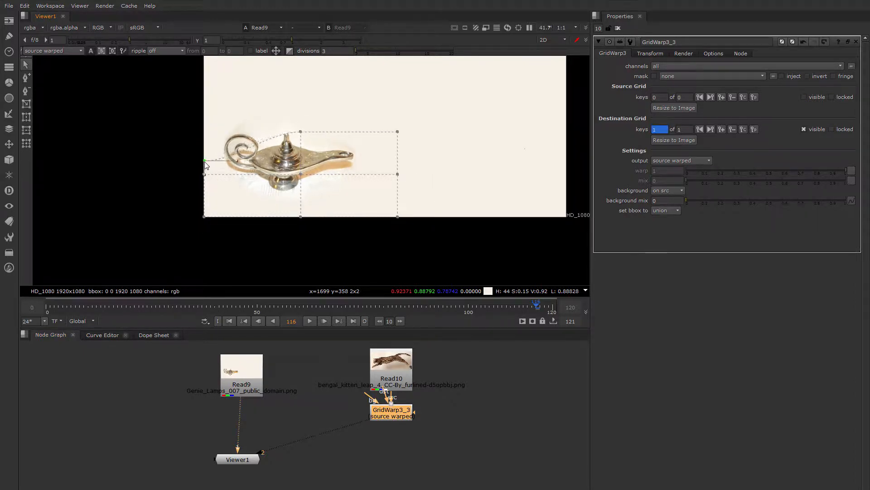
{"action": "left_click_drag", "start_coordinate": [204, 160], "coordinate": [237, 149]}
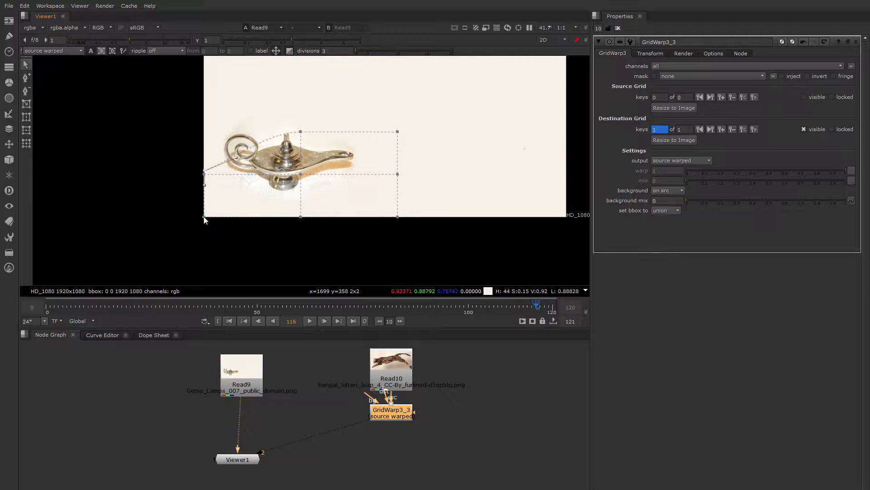
{"action": "left_click_drag", "start_coordinate": [203, 216], "coordinate": [203, 175]}
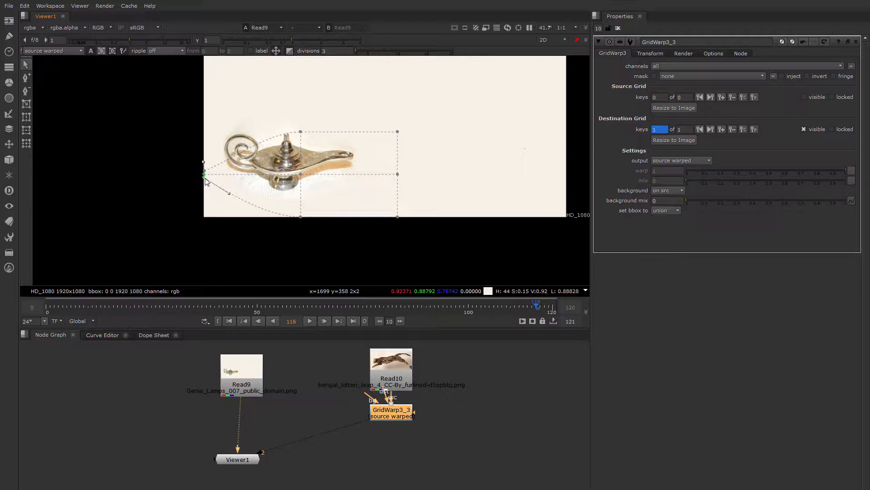
{"action": "left_click_drag", "start_coordinate": [228, 193], "coordinate": [327, 210]}
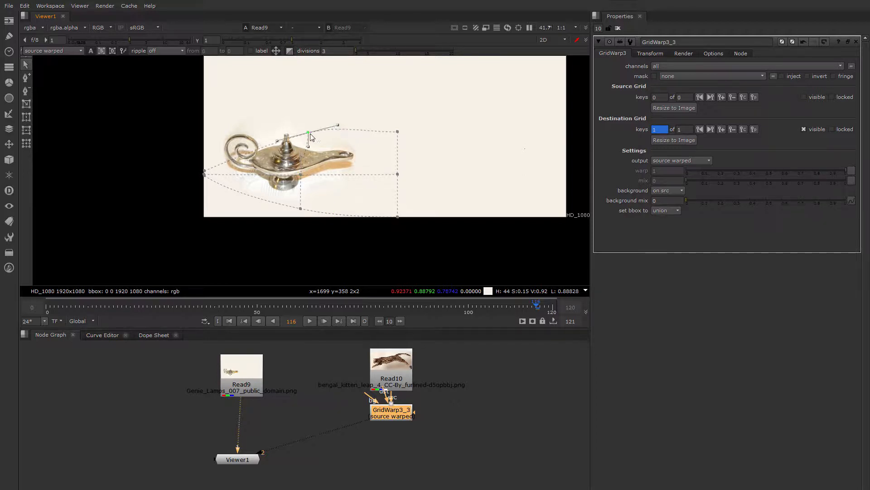
{"action": "left_click_drag", "start_coordinate": [309, 133], "coordinate": [294, 178]}
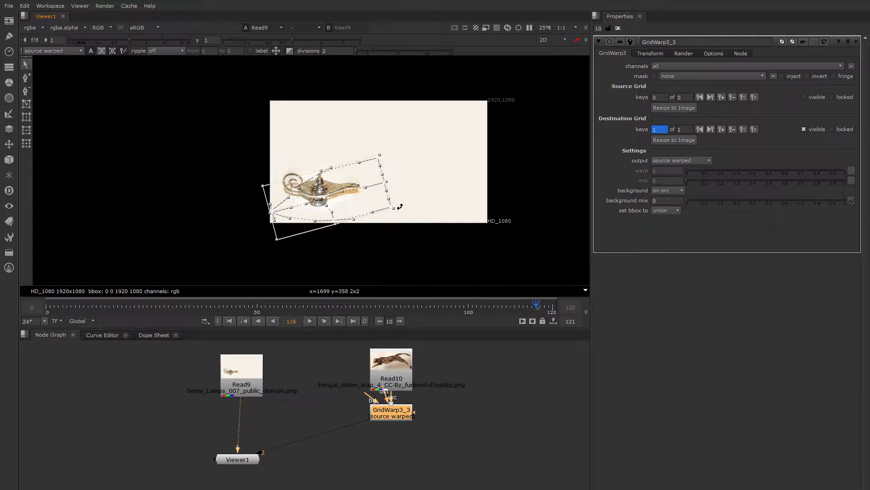
{"action": "left_click_drag", "start_coordinate": [333, 188], "coordinate": [324, 200]}
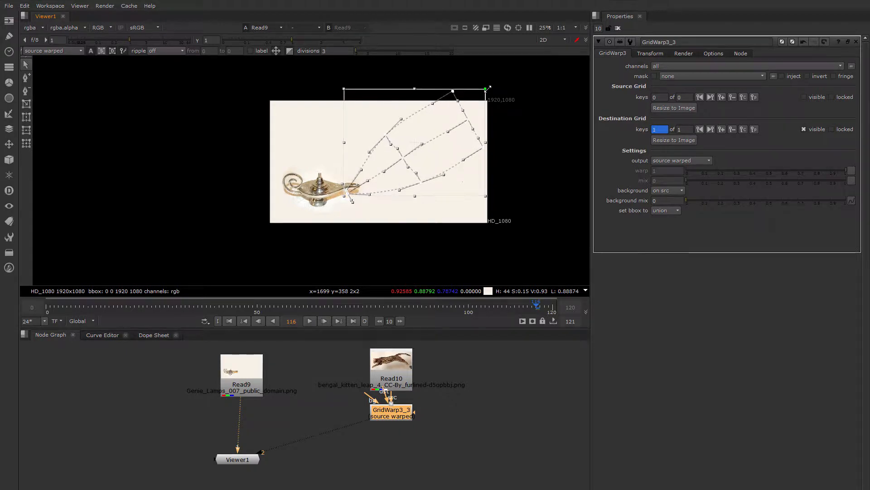
{"action": "left_click_drag", "start_coordinate": [487, 89], "coordinate": [492, 90]}
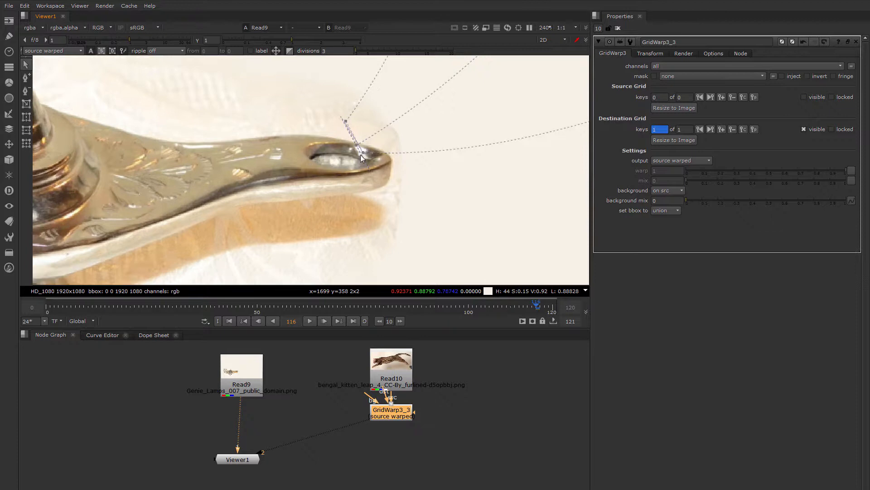
Pinch the grid points and tangents into the spout opening and reshape the upper curves.
{"action": "left_click_drag", "start_coordinate": [361, 156], "coordinate": [385, 178]}
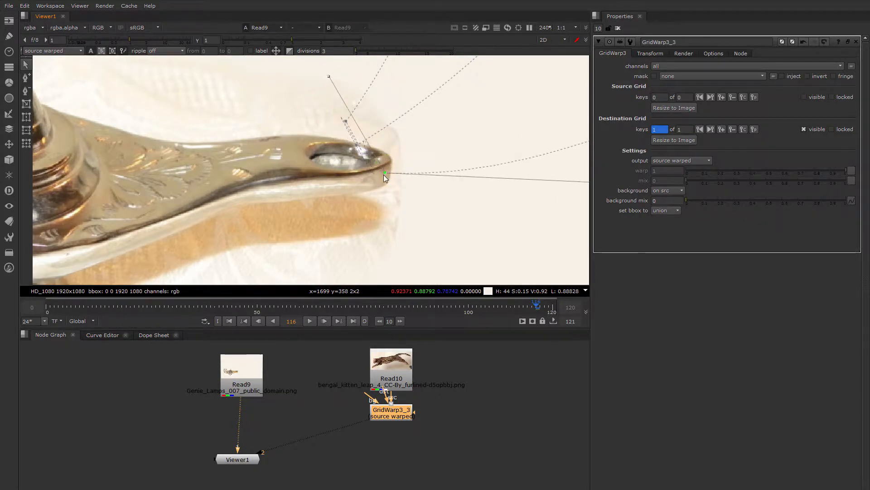
{"action": "left_click_drag", "start_coordinate": [385, 178], "coordinate": [382, 195]}
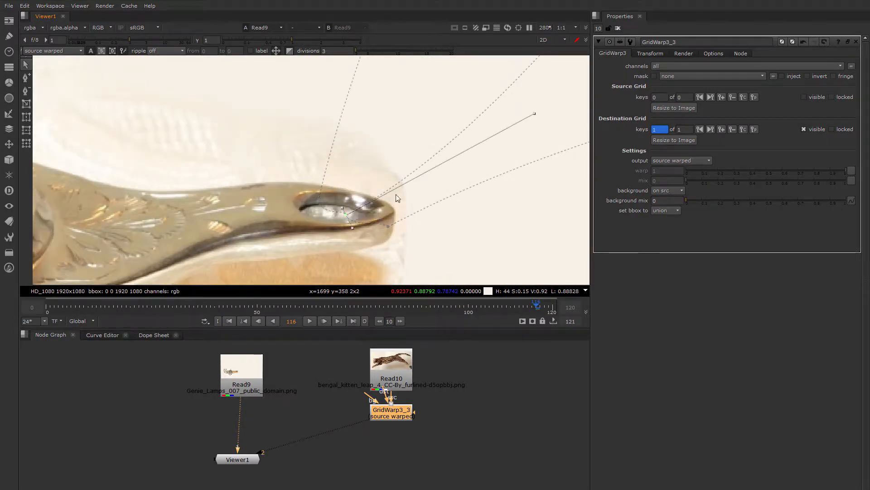
{"action": "left_click_drag", "start_coordinate": [534, 113], "coordinate": [361, 115]}
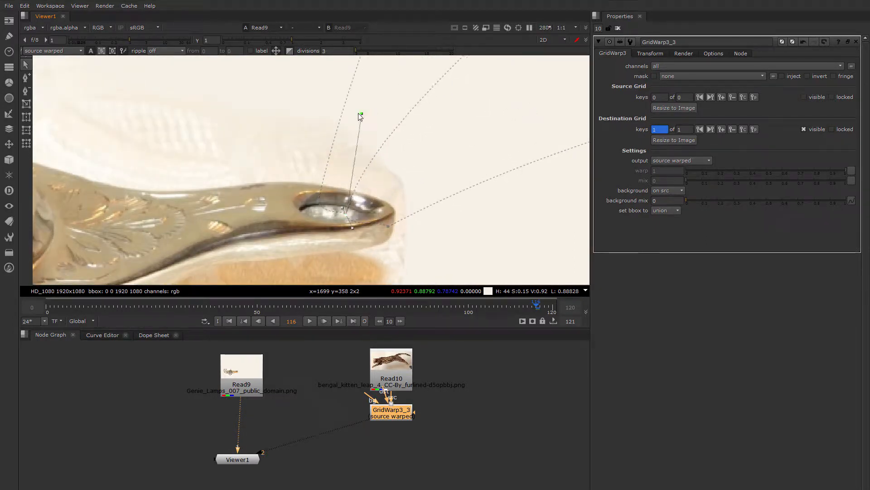
{"action": "left_click_drag", "start_coordinate": [360, 115], "coordinate": [369, 212]}
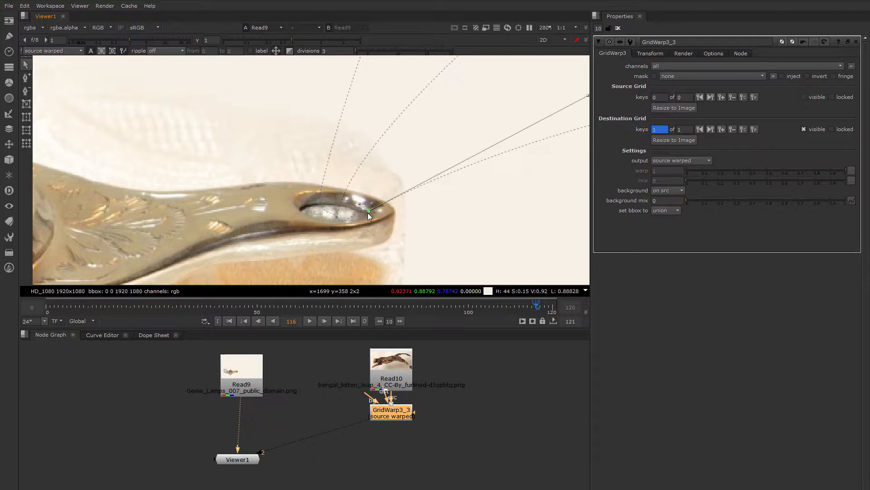
{"action": "left_click_drag", "start_coordinate": [368, 211], "coordinate": [336, 215]}
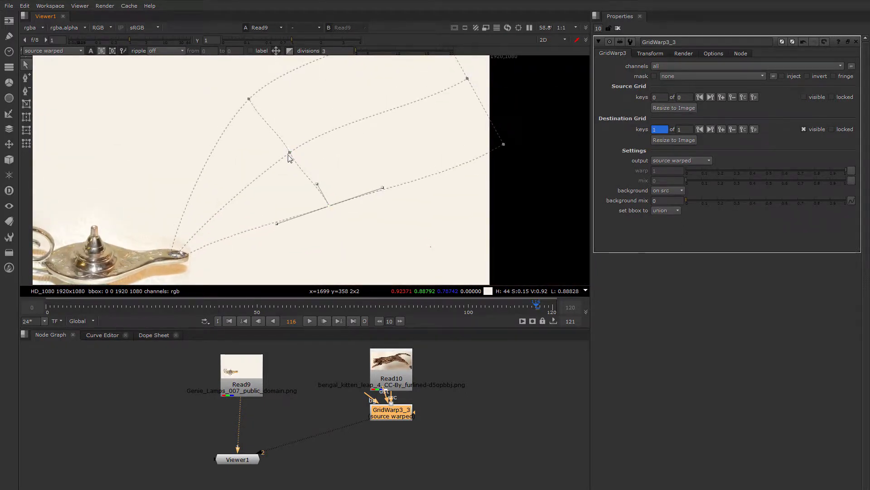
{"action": "left_click_drag", "start_coordinate": [289, 153], "coordinate": [249, 102]}
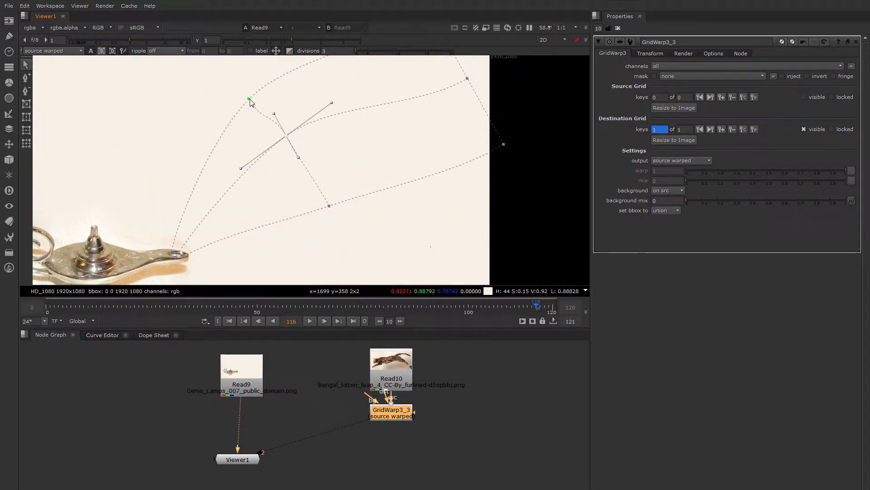
{"action": "left_click_drag", "start_coordinate": [249, 101], "coordinate": [238, 87]}
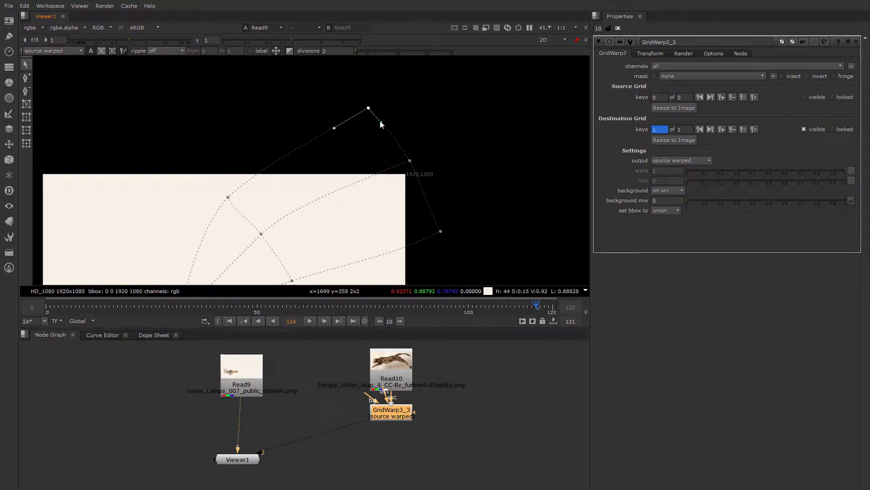
Set GridWarp3_3 background to 'on black' and adjust the grid's far corner and tip.
{"action": "left_click_drag", "start_coordinate": [368, 108], "coordinate": [321, 229]}
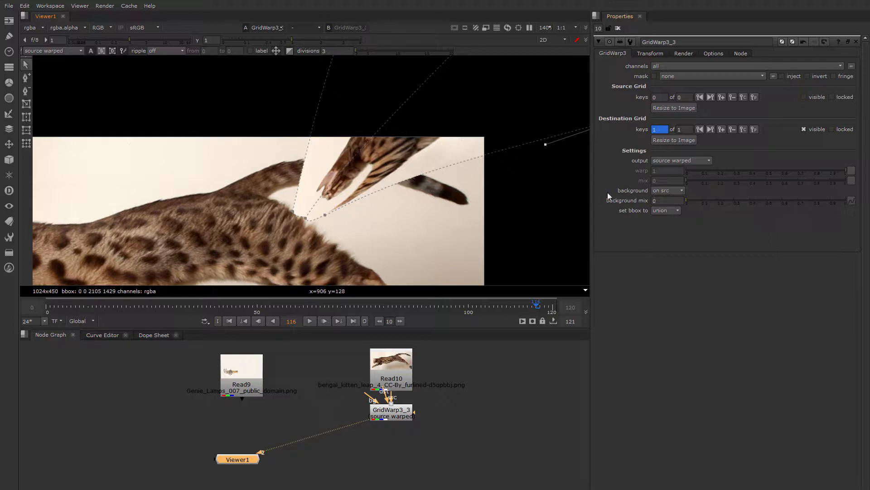
{"action": "mouse_move", "coordinate": [658, 193]}
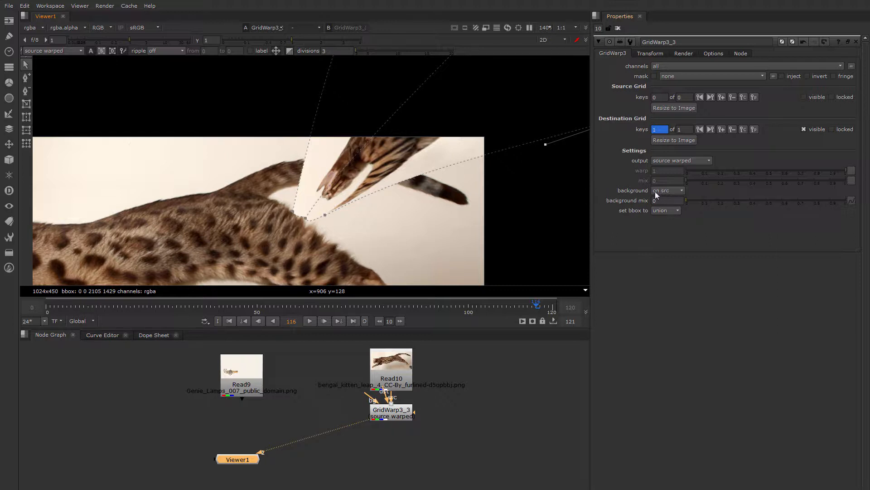
{"action": "mouse_move", "coordinate": [548, 207]}
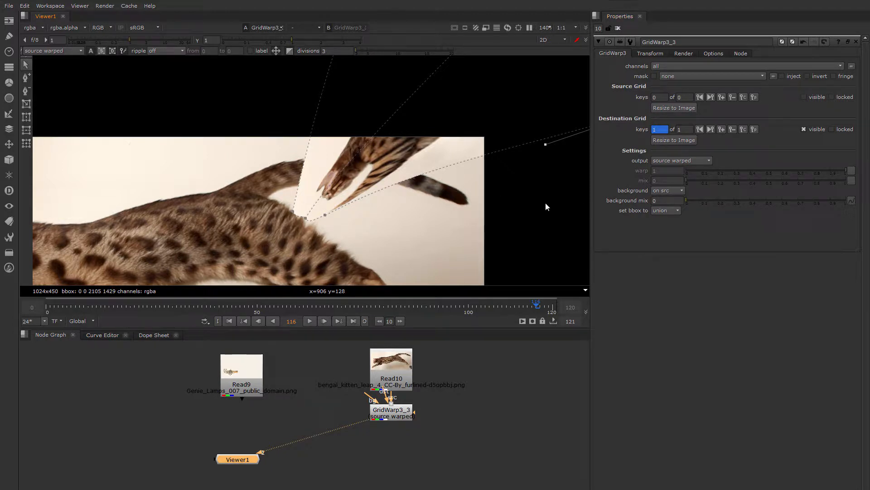
{"action": "left_click", "coordinate": [669, 190]}
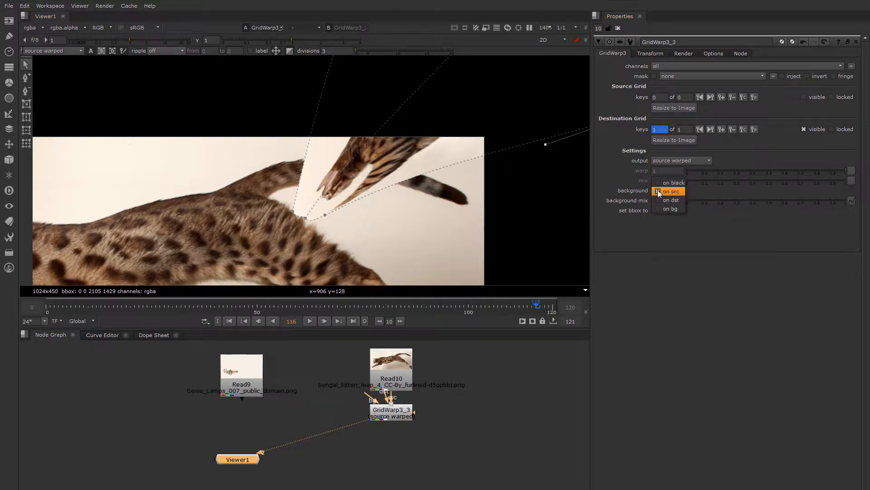
{"action": "left_click", "coordinate": [669, 182]}
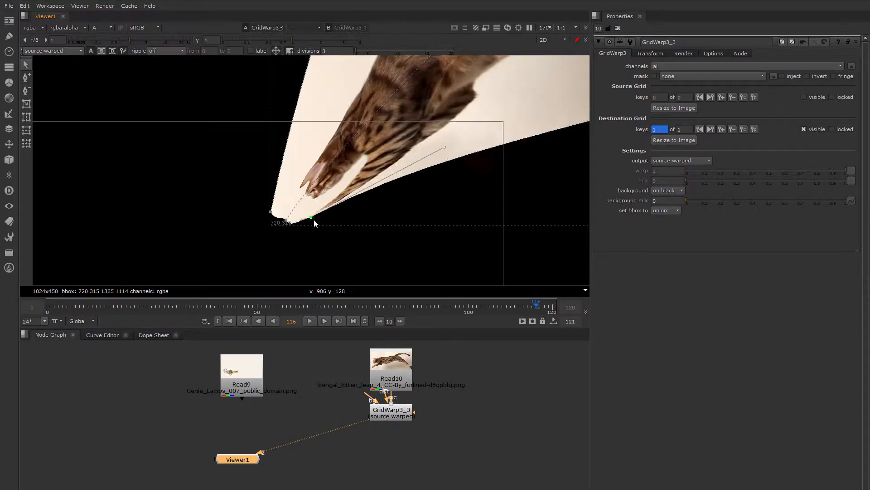
{"action": "left_click_drag", "start_coordinate": [311, 217], "coordinate": [440, 163]}
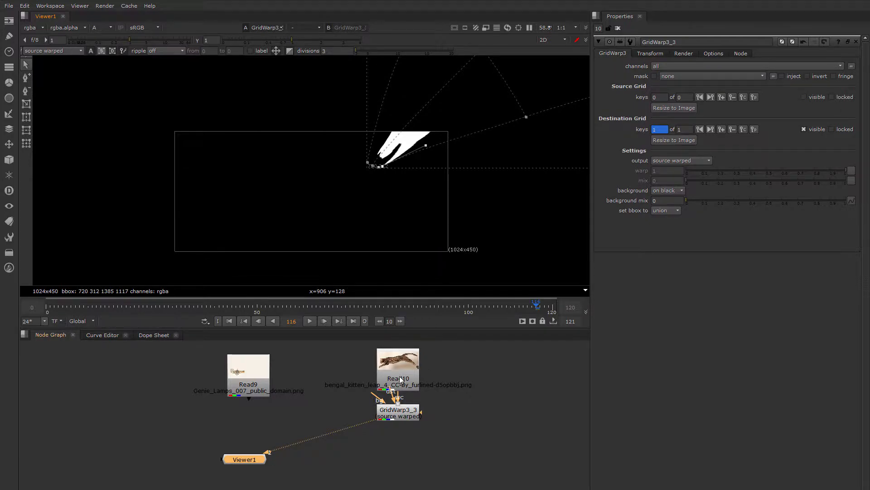
Move the lamp image node in the graph, then select GridWarp3_3.
{"action": "left_click", "coordinate": [398, 373]}
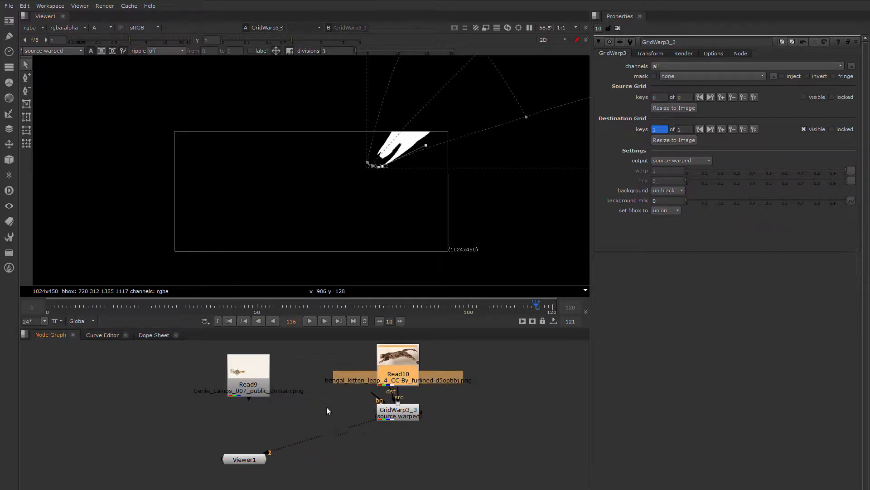
{"action": "left_click_drag", "start_coordinate": [248, 369], "coordinate": [280, 378]}
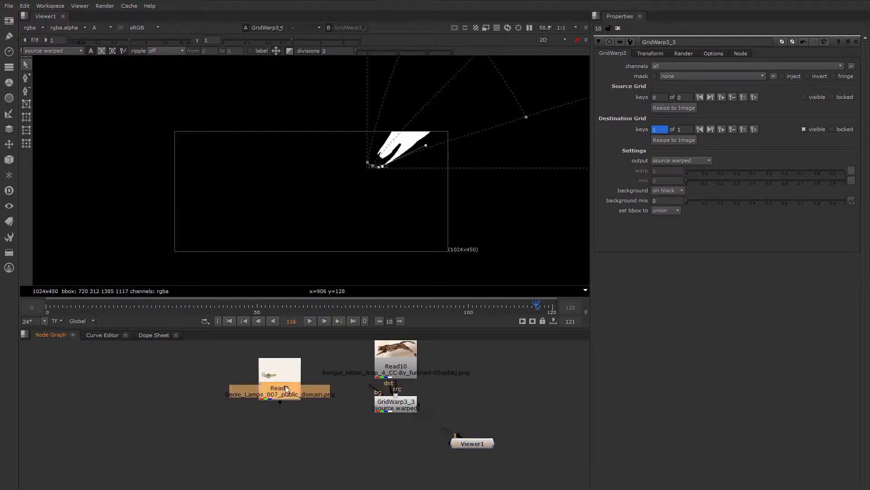
{"action": "left_click", "coordinate": [396, 405]}
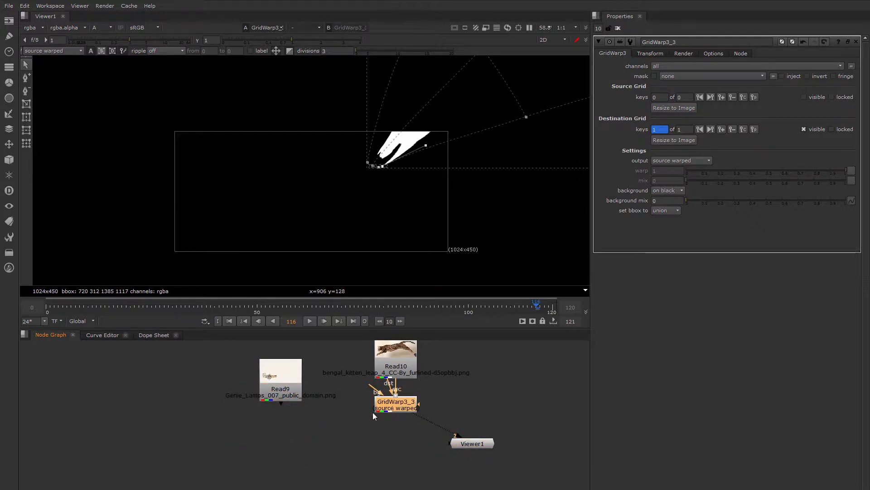
{"action": "left_click", "coordinate": [281, 388]}
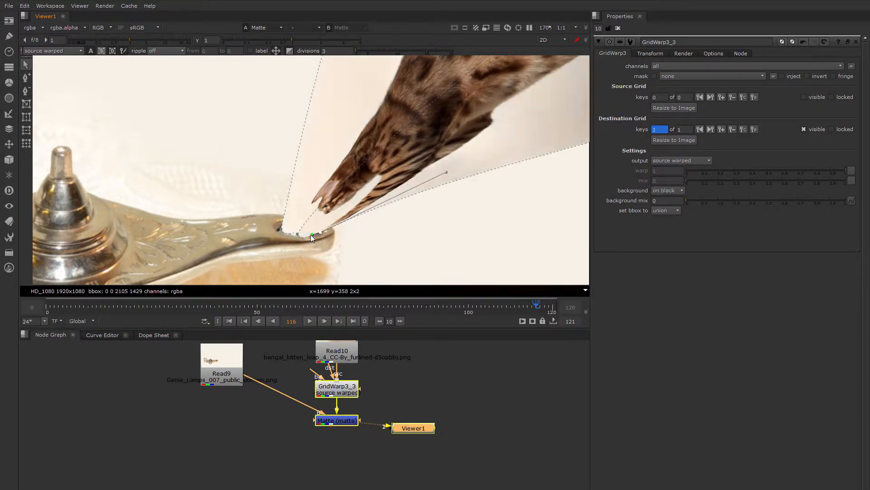
Pull the warp's narrow tip onto the lamp spout and reshape the cat's narrow end.
{"action": "left_click_drag", "start_coordinate": [313, 237], "coordinate": [316, 202]}
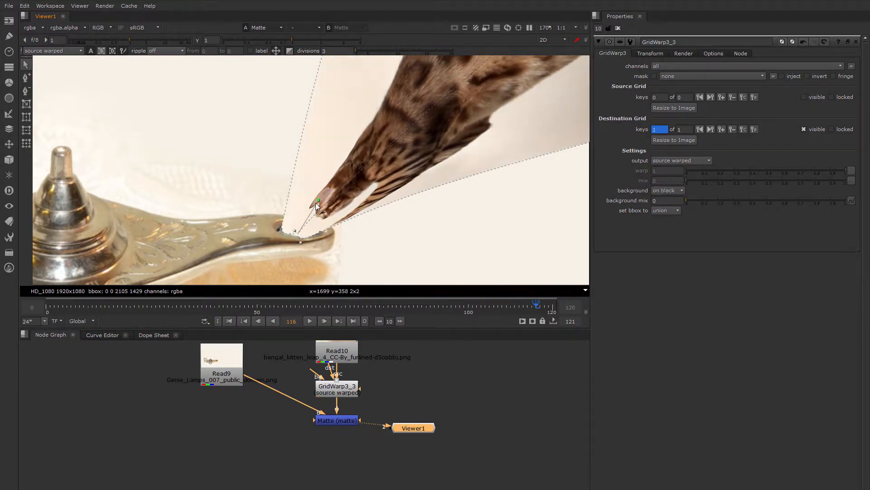
{"action": "left_click_drag", "start_coordinate": [318, 201], "coordinate": [305, 225]}
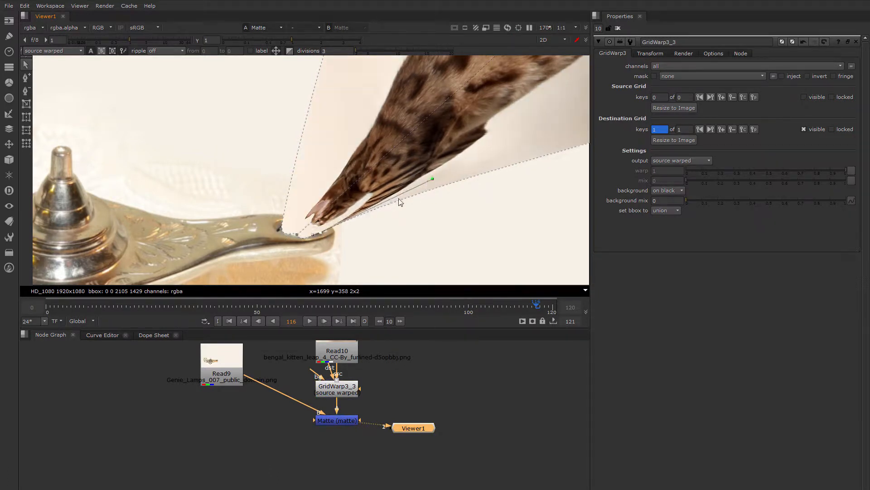
{"action": "left_click_drag", "start_coordinate": [433, 178], "coordinate": [327, 230]}
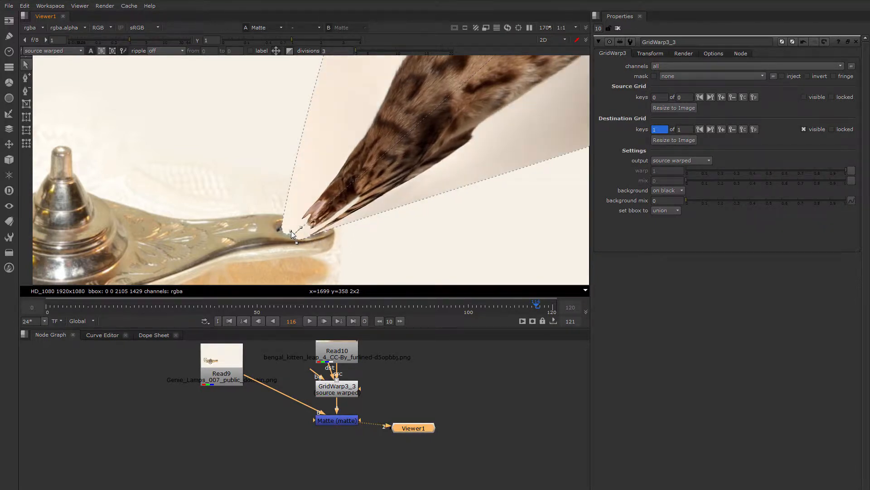
{"action": "left_click_drag", "start_coordinate": [295, 233], "coordinate": [299, 242]}
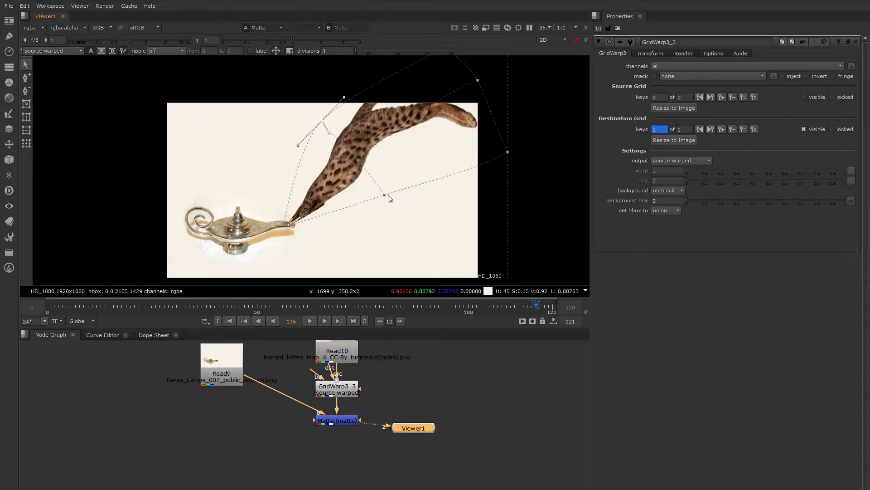
Bend the cat's lower edge and middle so its body curves smoothly from the spout.
{"action": "left_click_drag", "start_coordinate": [384, 195], "coordinate": [409, 188]}
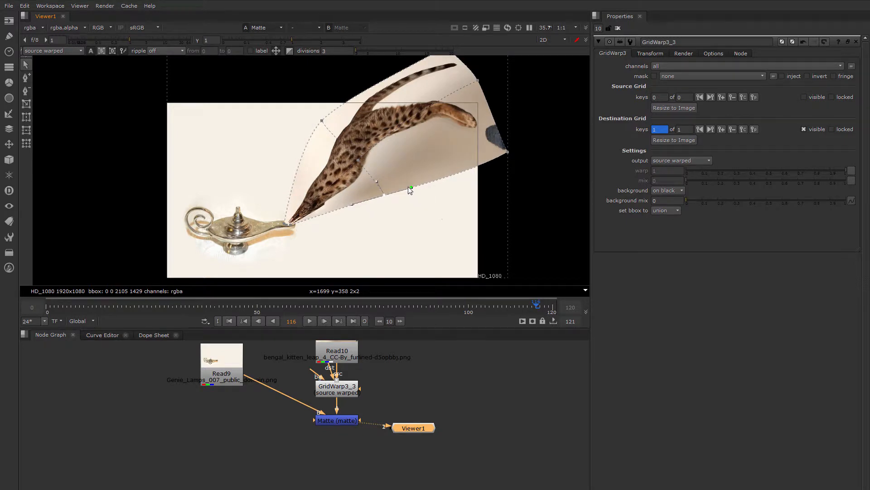
{"action": "left_click_drag", "start_coordinate": [410, 190], "coordinate": [344, 210]}
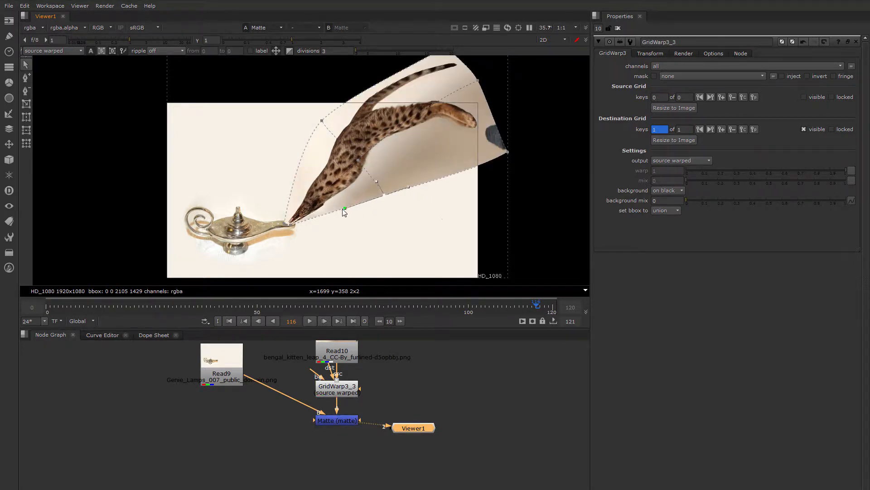
{"action": "left_click_drag", "start_coordinate": [344, 209], "coordinate": [322, 121]}
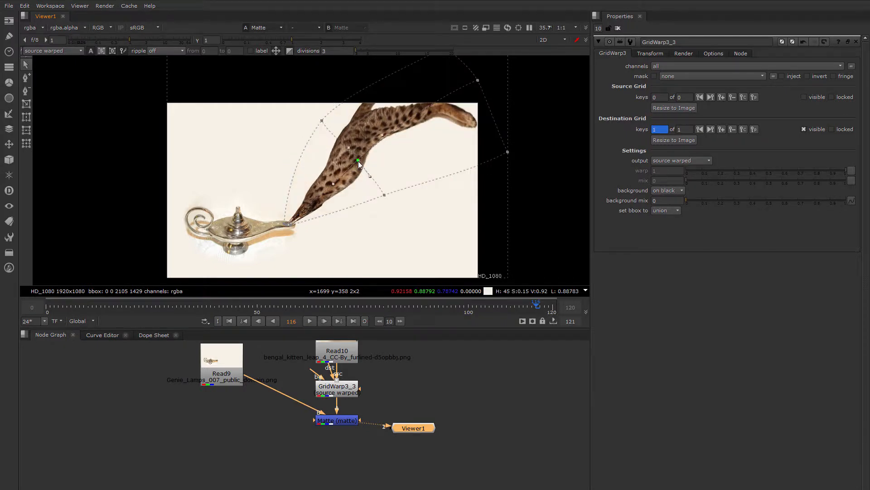
{"action": "left_click_drag", "start_coordinate": [358, 161], "coordinate": [354, 163]}
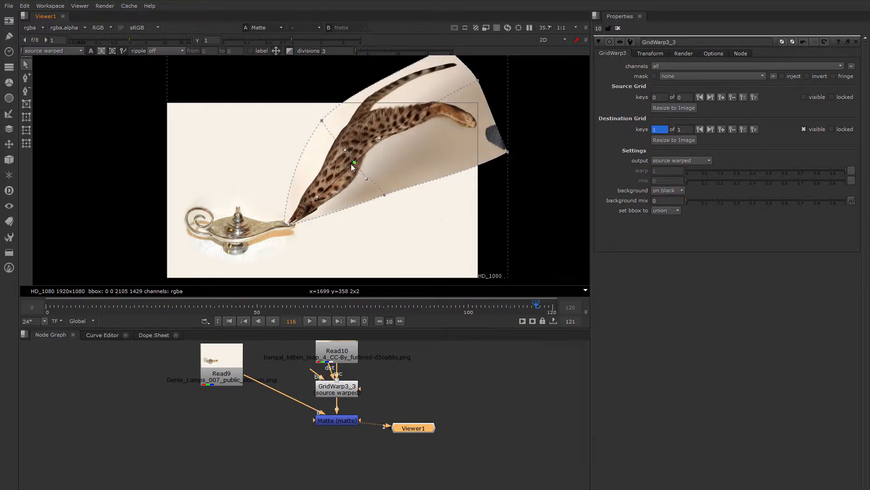
{"action": "left_click_drag", "start_coordinate": [355, 163], "coordinate": [408, 186]}
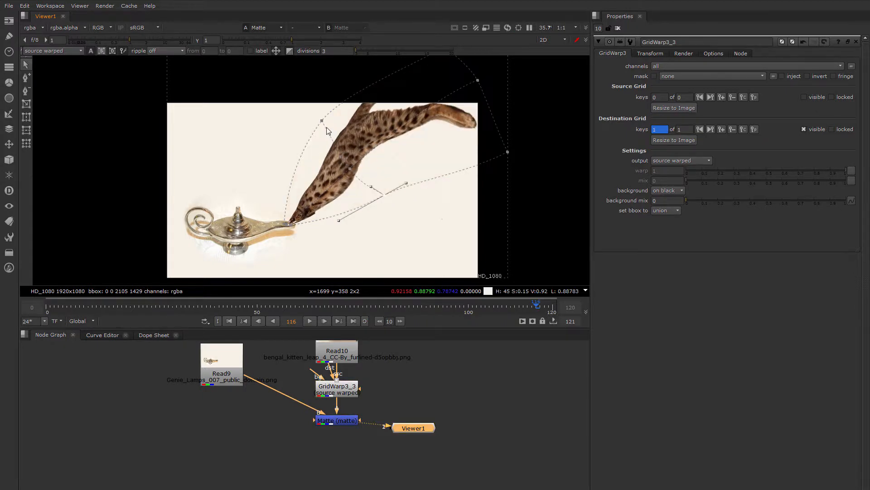
{"action": "left_click_drag", "start_coordinate": [322, 121], "coordinate": [326, 136]}
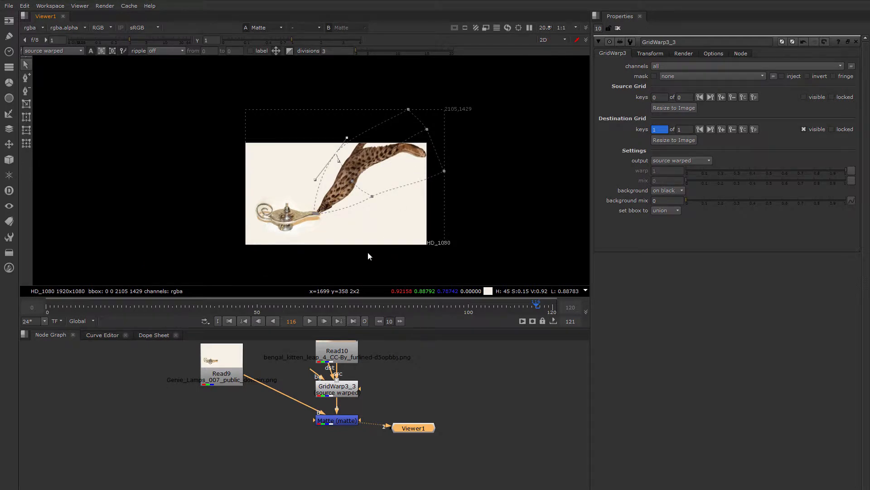
{"action": "mouse_move", "coordinate": [355, 247]}
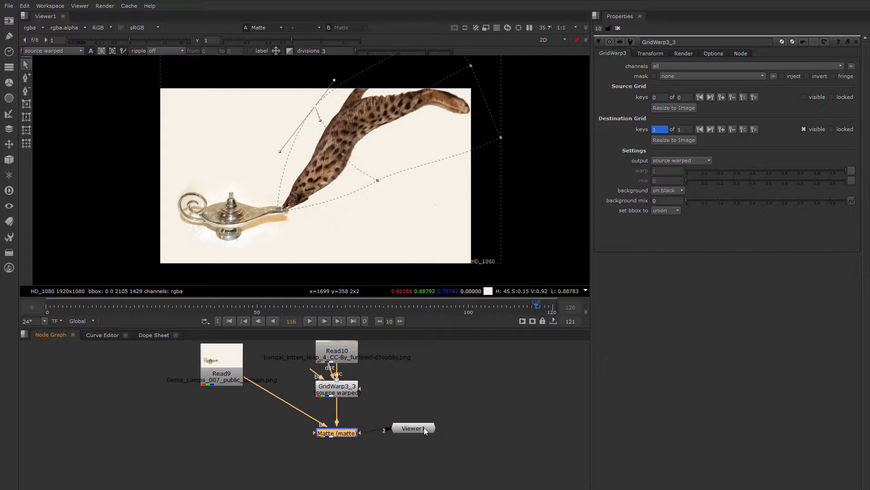
View the unwarped kitten image and close the open node settings.
{"action": "left_click_drag", "start_coordinate": [336, 386], "coordinate": [339, 405]}
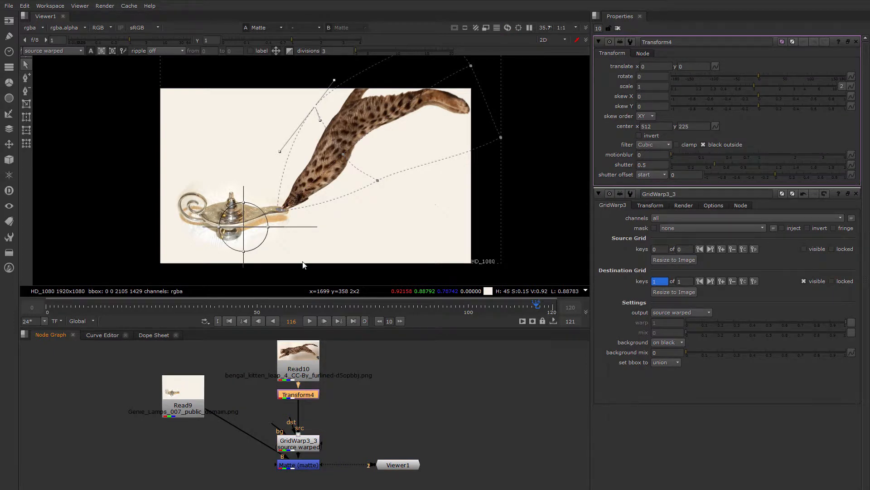
{"action": "left_click", "coordinate": [298, 361]}
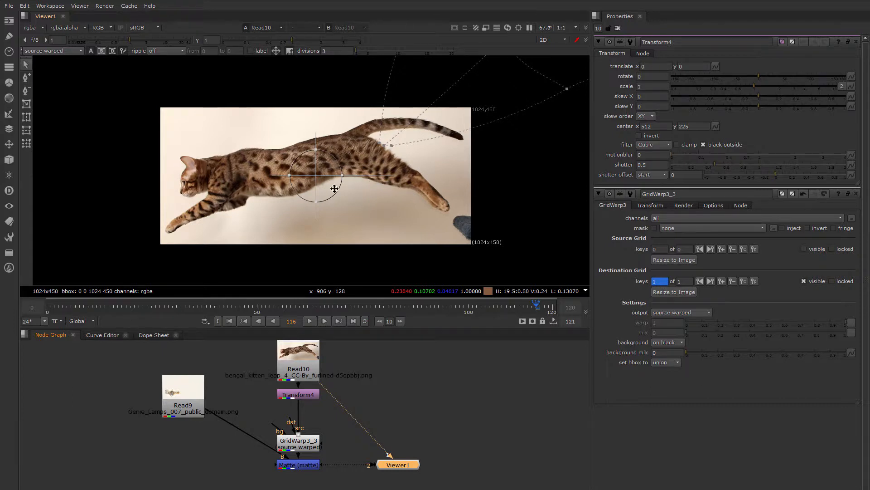
{"action": "scroll", "scroll_direction": "down", "scroll_amount": 3}
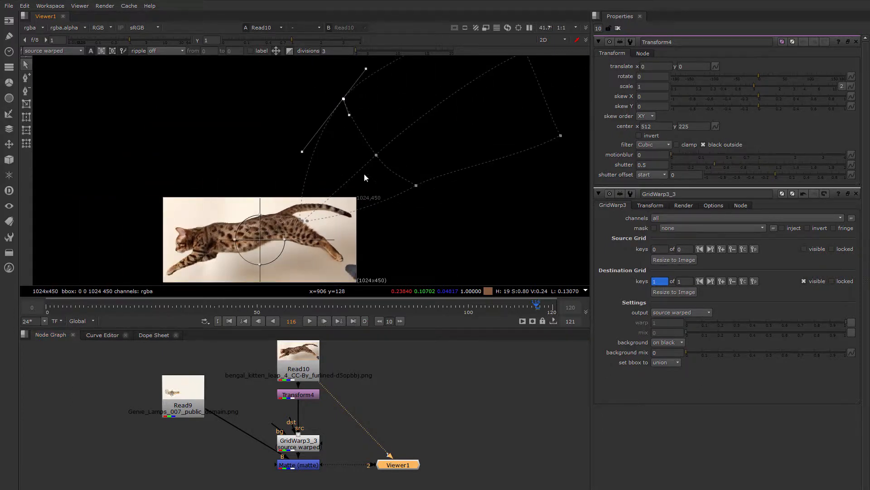
{"action": "mouse_move", "coordinate": [49, 56]}
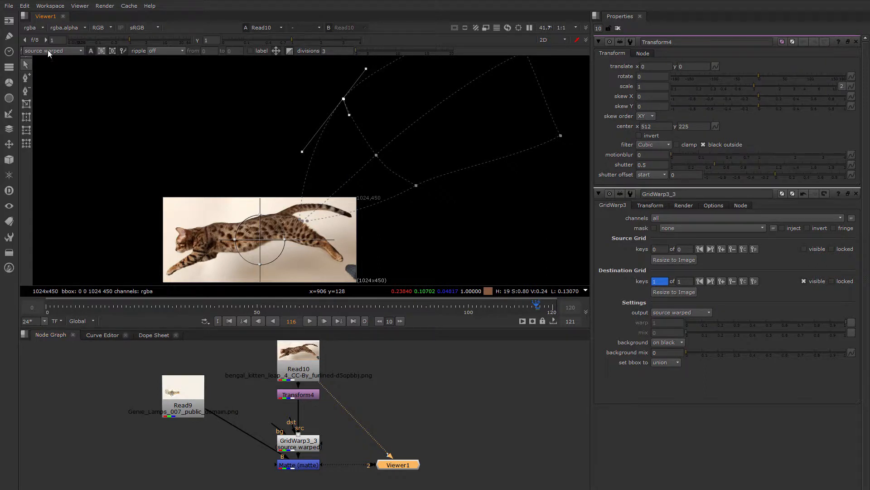
{"action": "left_click", "coordinate": [681, 312]}
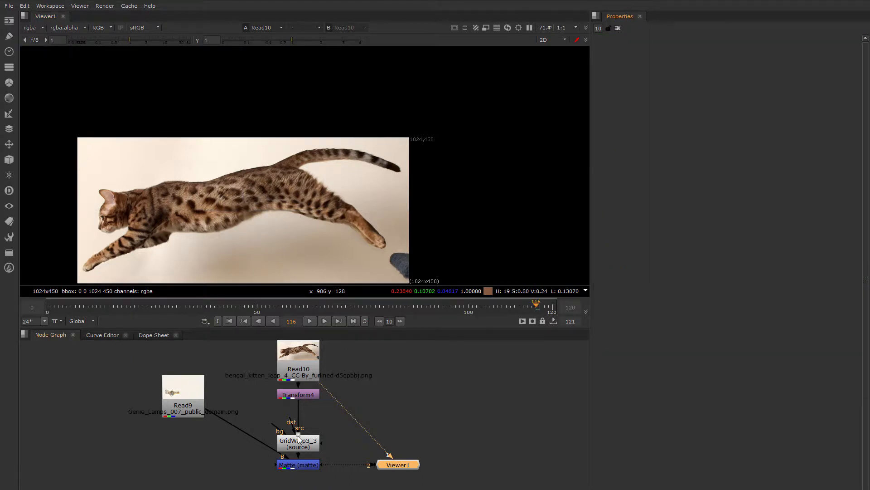
Switch GridWarp3_3 output back to source warped and select a destination grid point.
{"action": "double_click", "coordinate": [298, 443]}
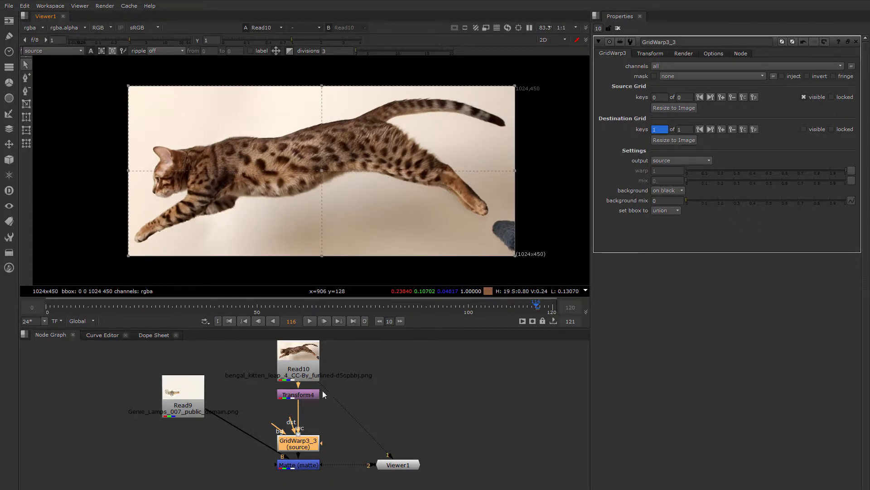
{"action": "mouse_move", "coordinate": [325, 252]}
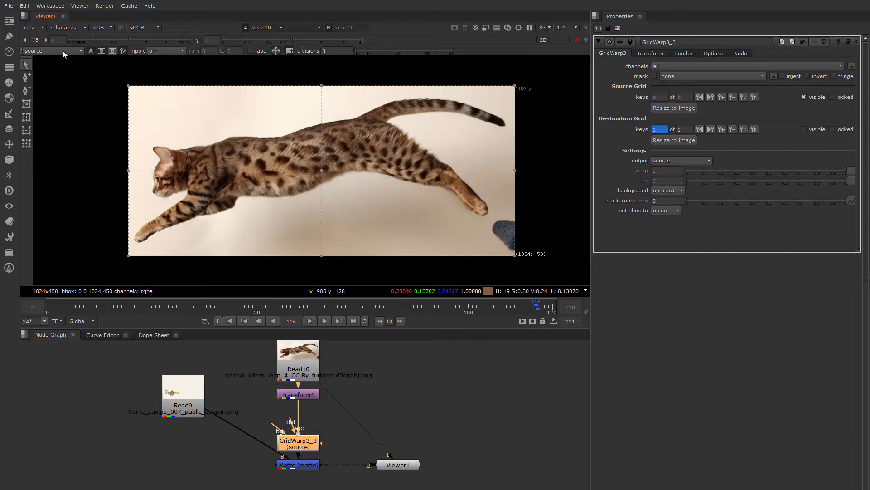
{"action": "left_click", "coordinate": [52, 50]}
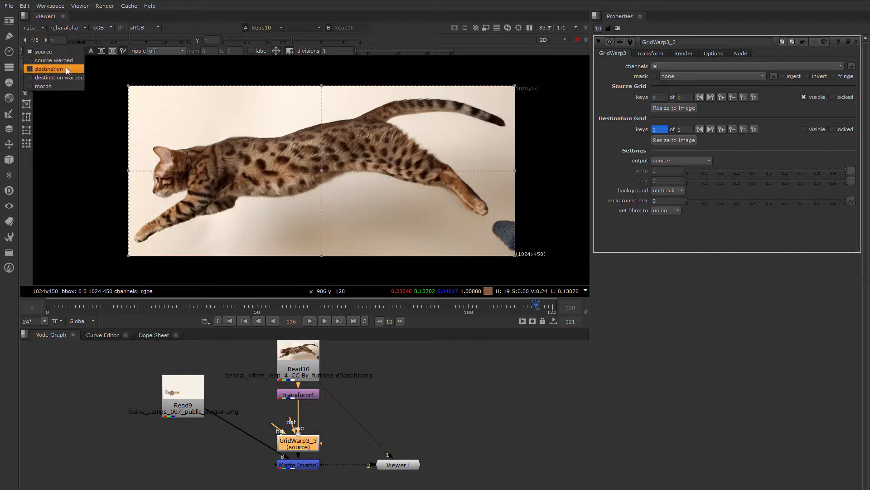
{"action": "left_click", "coordinate": [49, 60]}
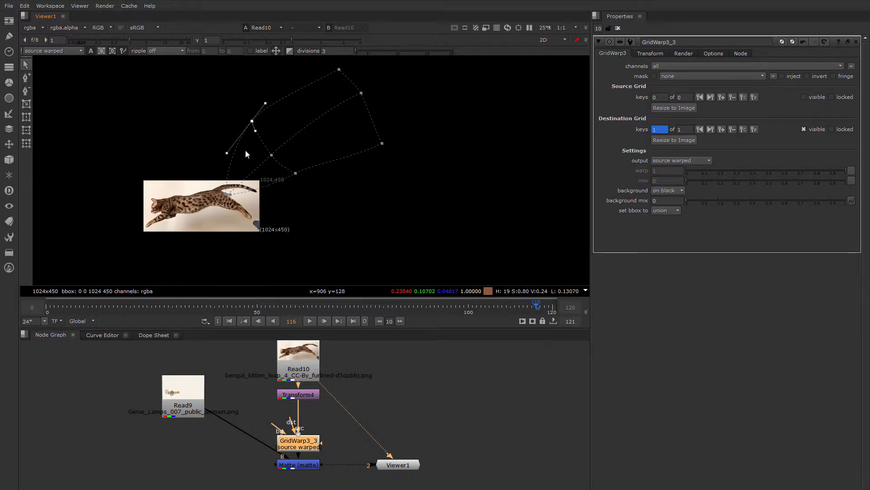
{"action": "mouse_move", "coordinate": [266, 156]}
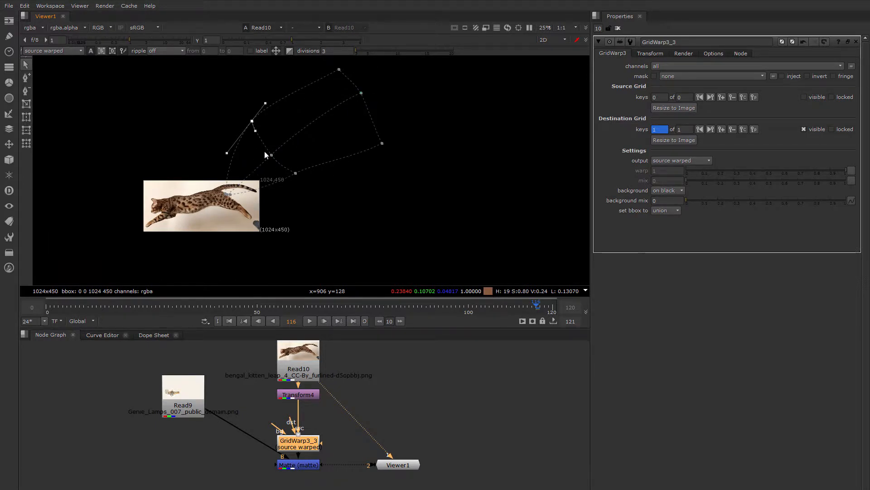
{"action": "left_click", "coordinate": [297, 465]}
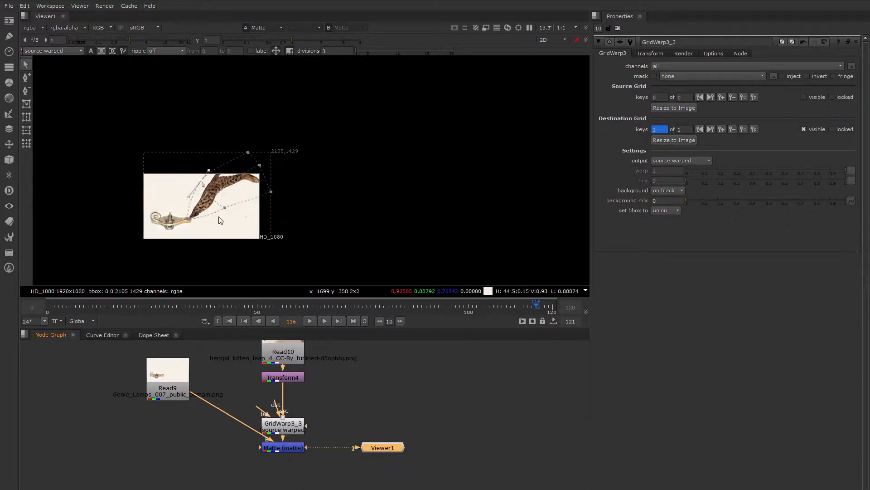
At frame 120, move the cat right with Transform4 to translate about 904, 12.
{"action": "left_click", "coordinate": [283, 378]}
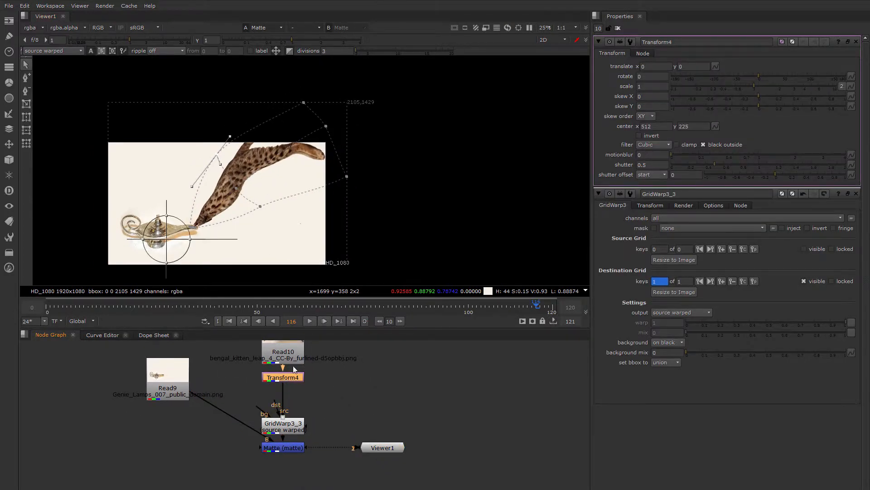
{"action": "mouse_move", "coordinate": [170, 240]}
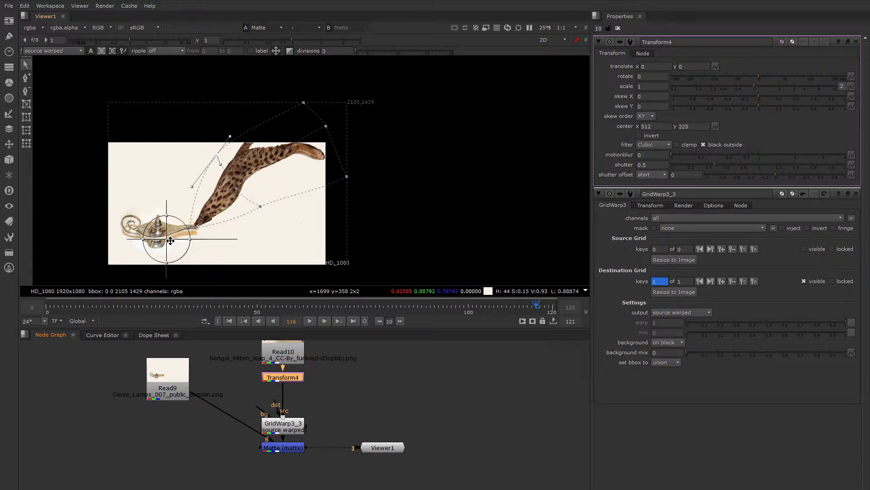
{"action": "mouse_move", "coordinate": [128, 256]}
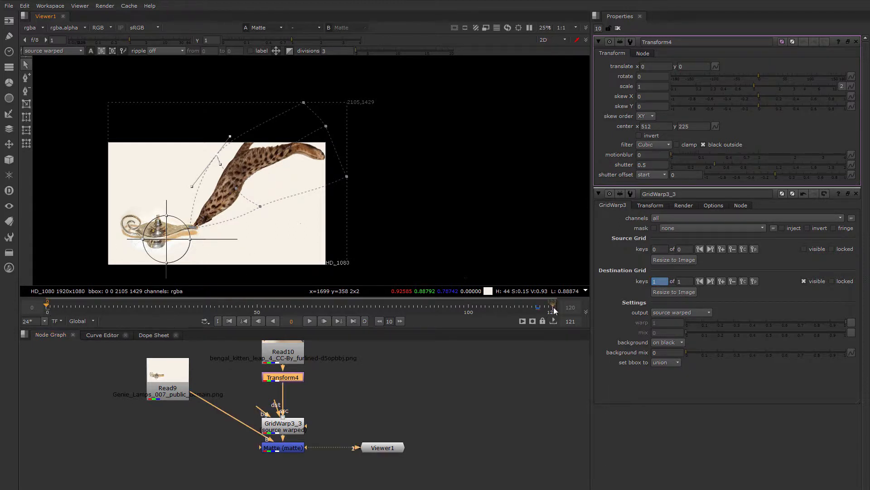
{"action": "left_click", "coordinate": [552, 306]}
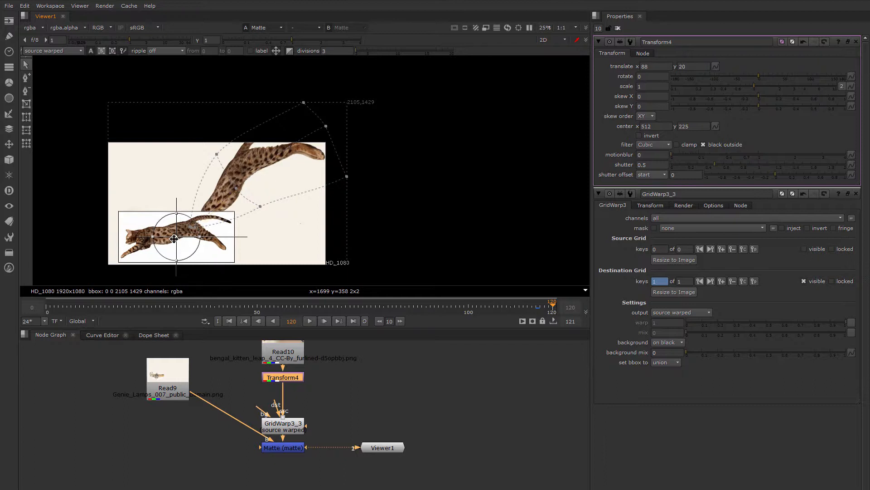
{"action": "left_click_drag", "start_coordinate": [173, 238], "coordinate": [254, 243]}
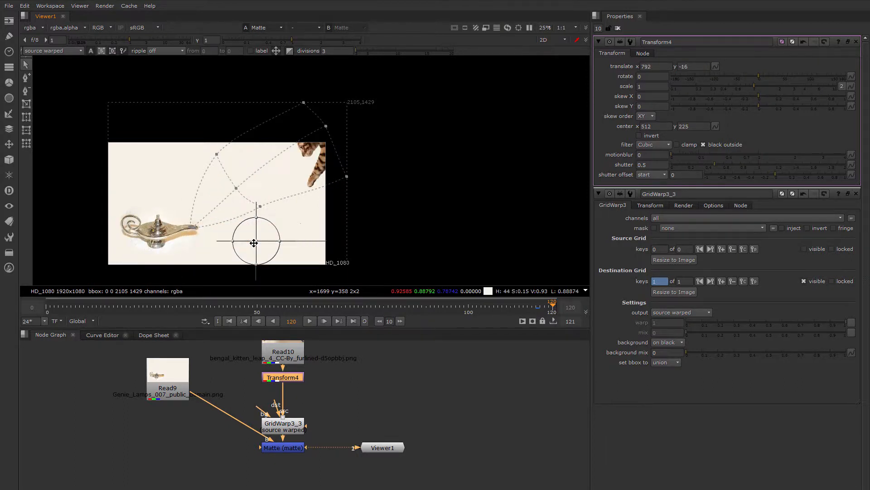
{"action": "left_click_drag", "start_coordinate": [254, 242], "coordinate": [267, 239]}
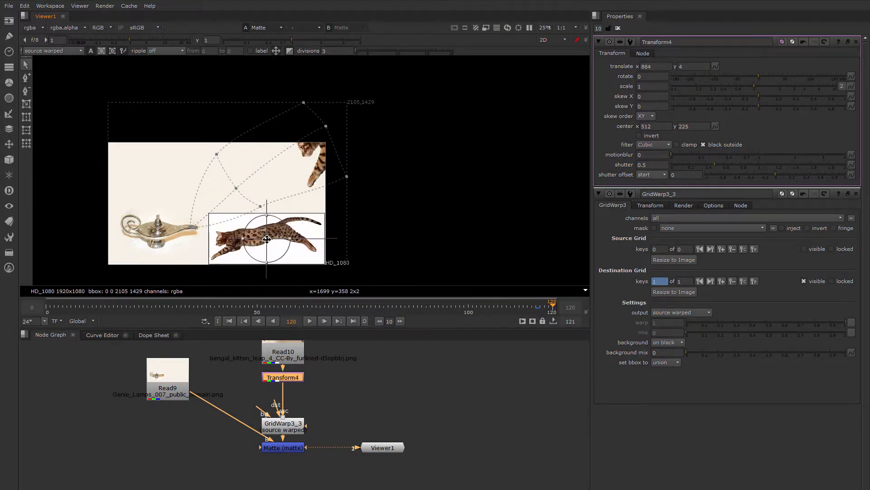
{"action": "left_click_drag", "start_coordinate": [268, 239], "coordinate": [290, 237]}
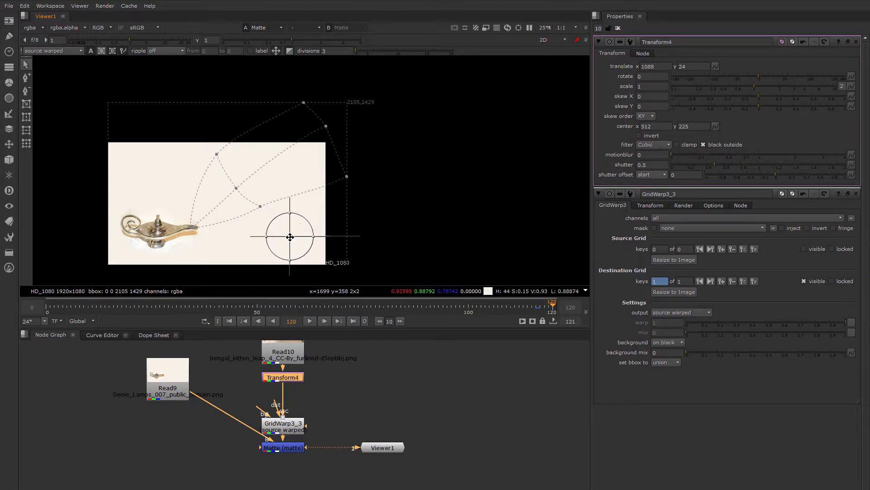
{"action": "left_click_drag", "start_coordinate": [289, 237], "coordinate": [294, 237]}
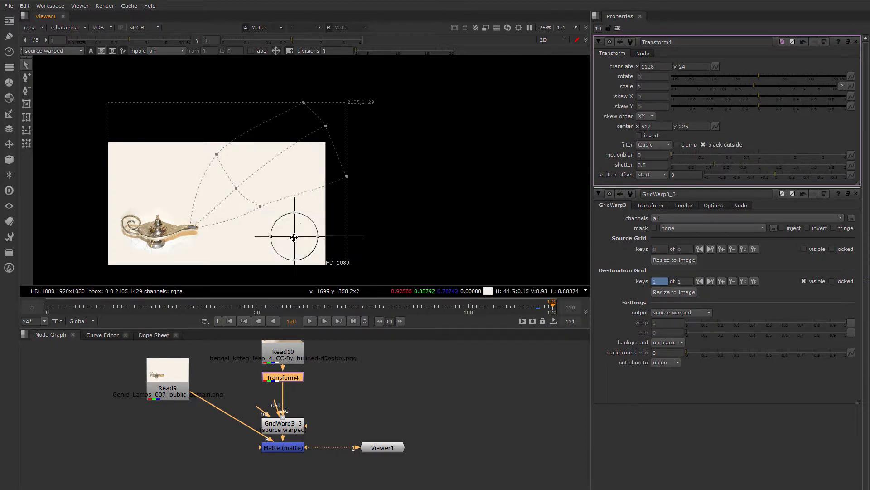
{"action": "left_click_drag", "start_coordinate": [294, 237], "coordinate": [287, 239]}
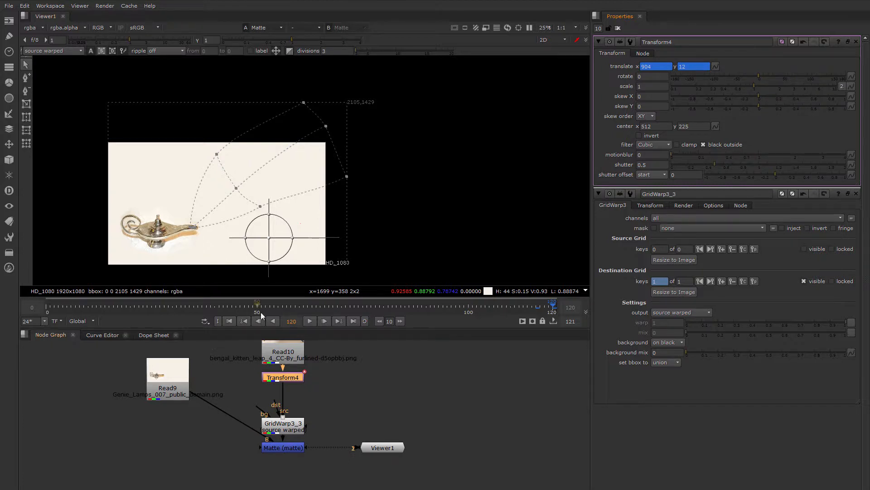
Key Transform4 translate at frame 0, then slide the cat left through the spout to -660, -26.
{"action": "left_click", "coordinate": [47, 307]}
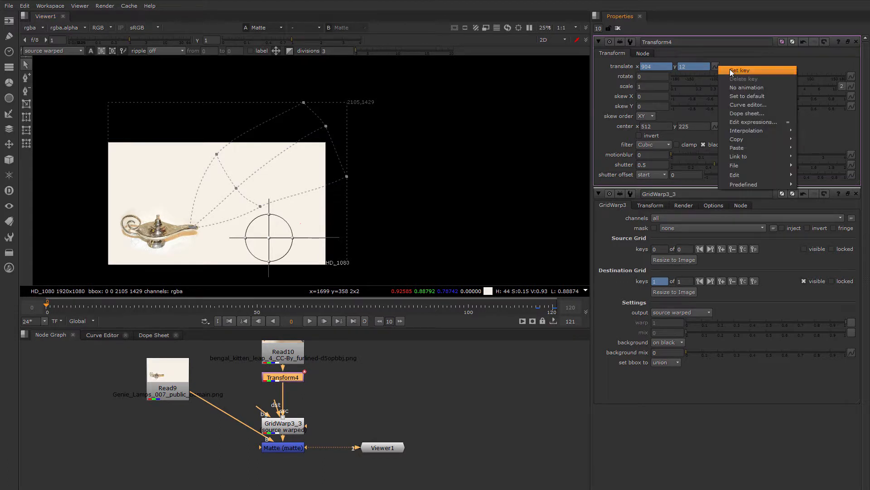
{"action": "left_click", "coordinate": [739, 70]}
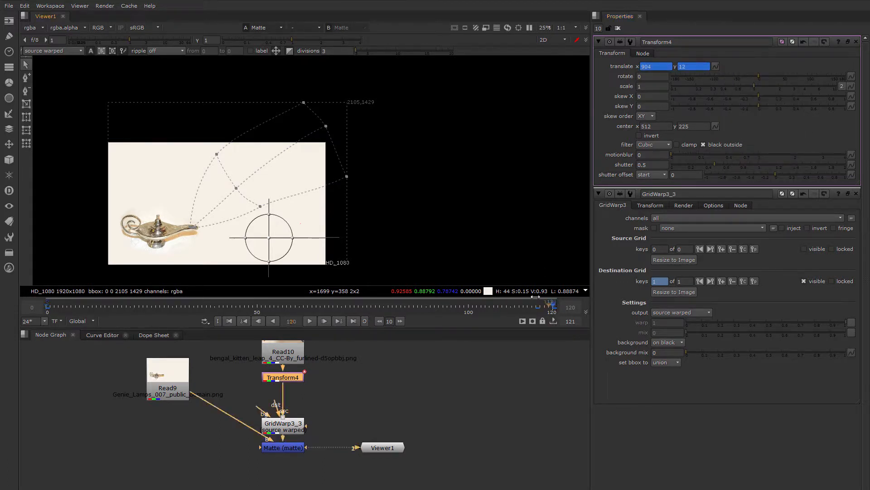
{"action": "left_click_drag", "start_coordinate": [270, 238], "coordinate": [217, 242]}
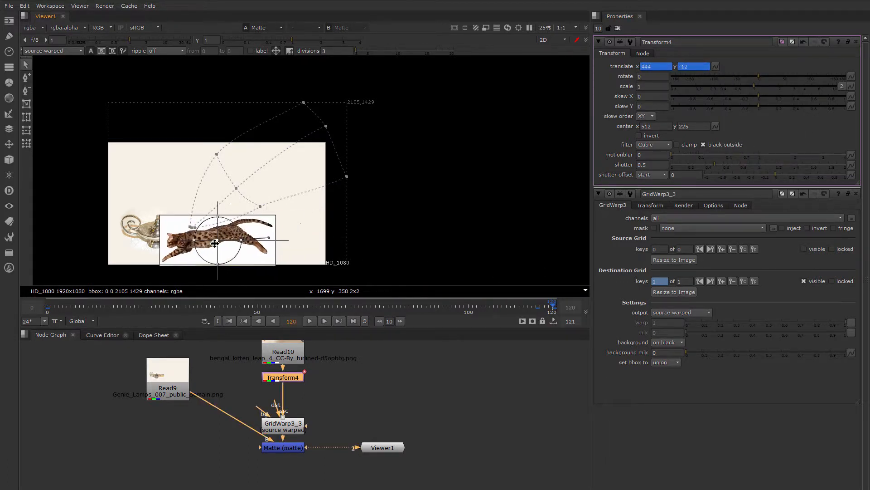
{"action": "left_click_drag", "start_coordinate": [217, 243], "coordinate": [208, 241]}
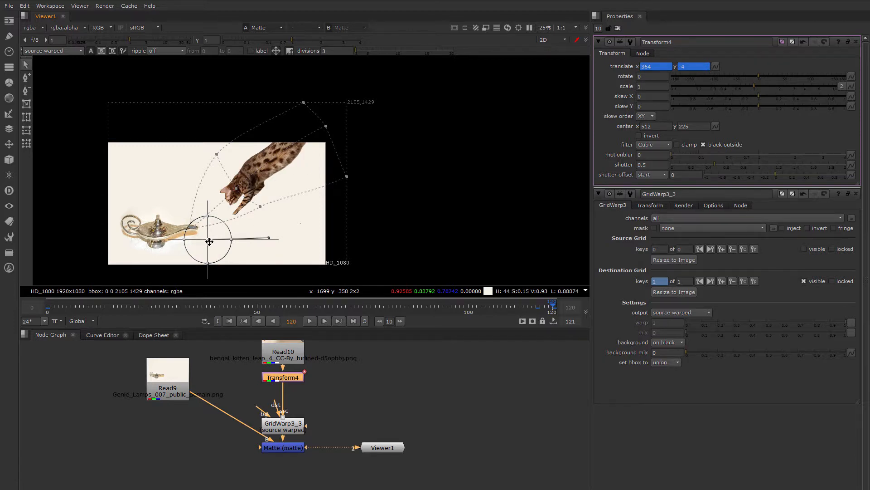
{"action": "left_click_drag", "start_coordinate": [210, 239], "coordinate": [170, 238]}
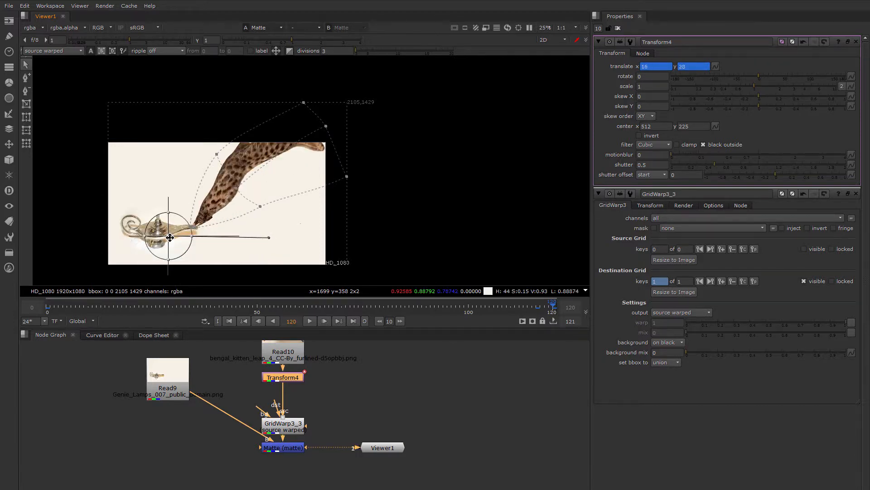
{"action": "left_click_drag", "start_coordinate": [169, 237], "coordinate": [158, 239]}
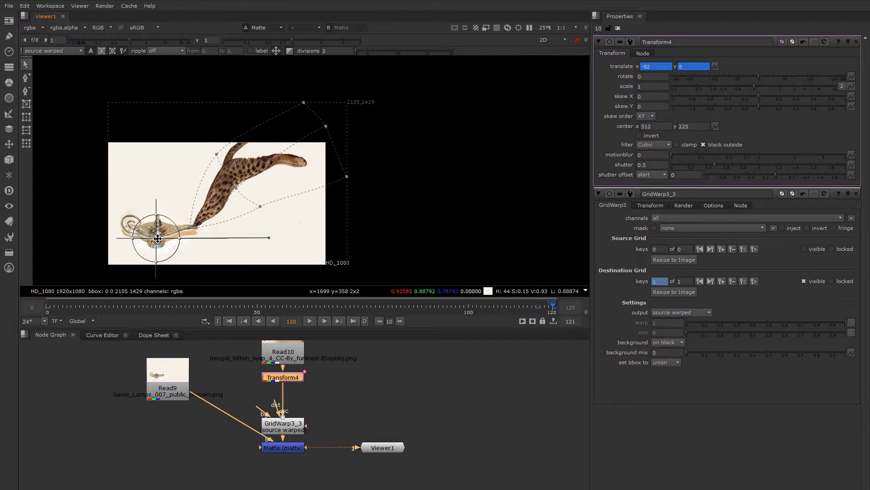
{"action": "left_click_drag", "start_coordinate": [157, 239], "coordinate": [90, 243]}
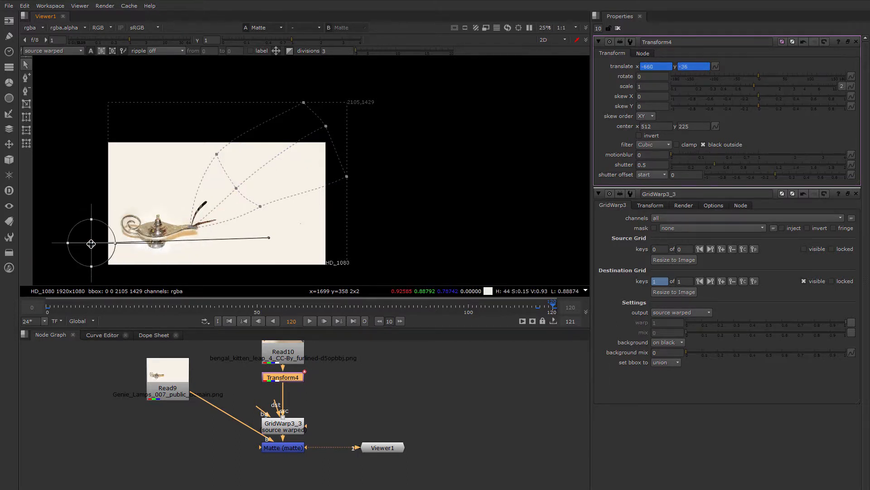
{"action": "left_click_drag", "start_coordinate": [91, 243], "coordinate": [62, 244]}
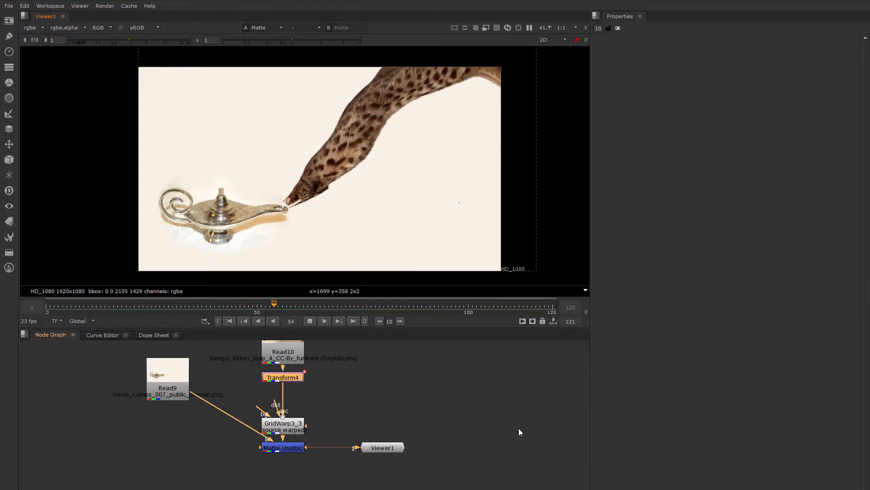
Pan the Node Graph and scrub the timeline from frame 42 to about 61.
{"action": "left_click_drag", "start_coordinate": [274, 301], "coordinate": [480, 302]}
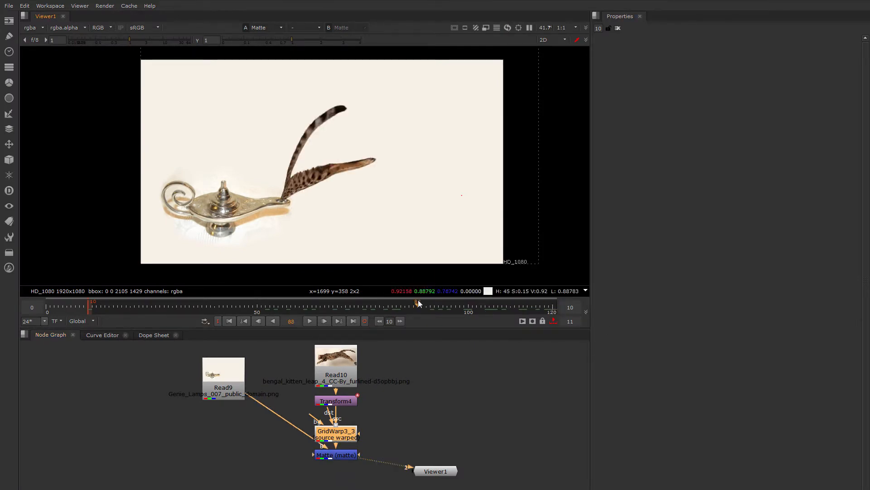
{"action": "left_click_drag", "start_coordinate": [416, 304], "coordinate": [222, 304]}
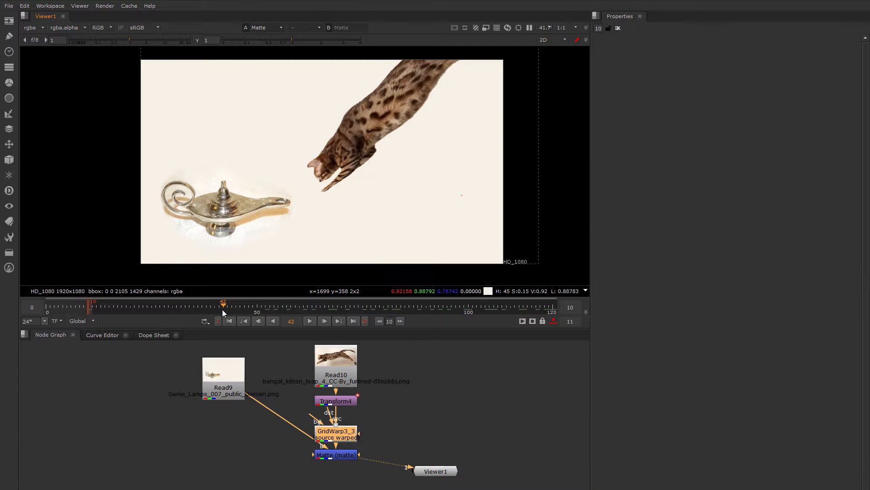
{"action": "left_click_drag", "start_coordinate": [222, 305], "coordinate": [302, 304]}
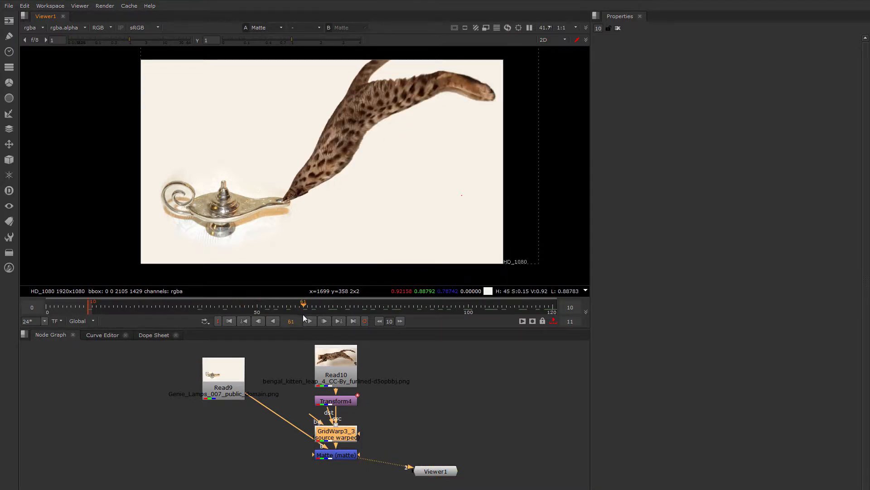
{"action": "mouse_move", "coordinate": [303, 312]}
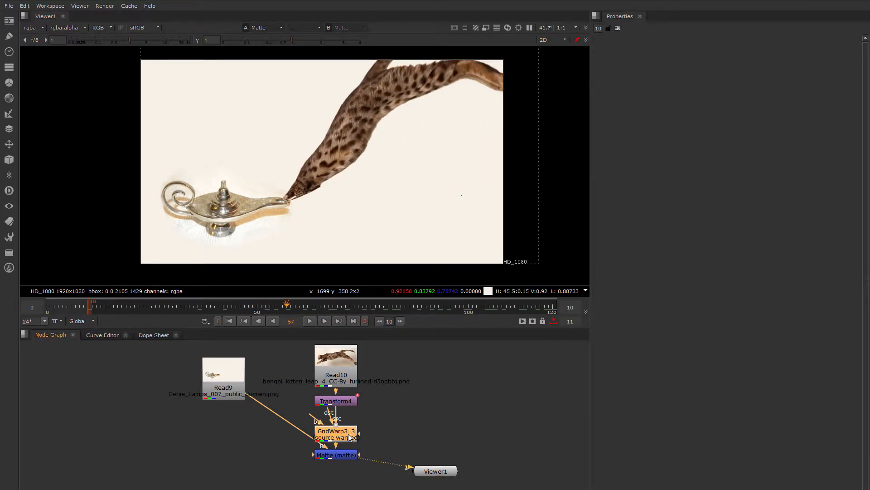
Open GridWarp3_3 and drag two destination grid points to reshape the cat's body.
{"action": "double_click", "coordinate": [335, 434]}
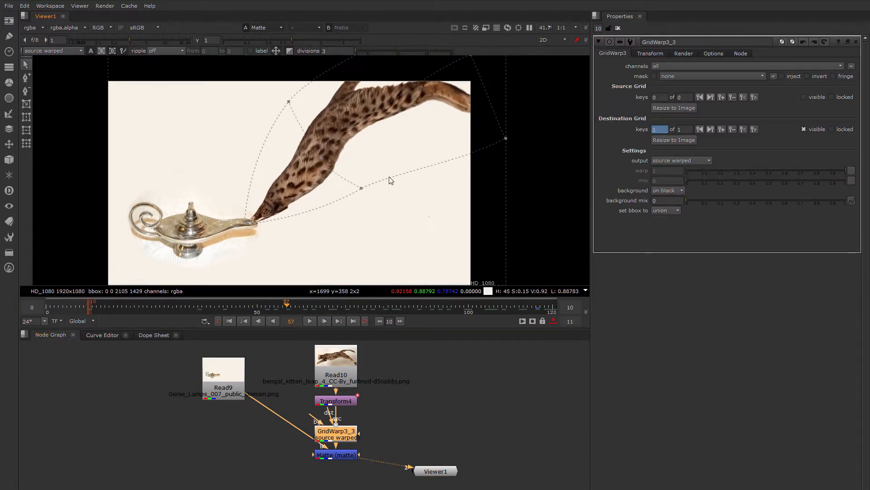
{"action": "mouse_move", "coordinate": [344, 145]}
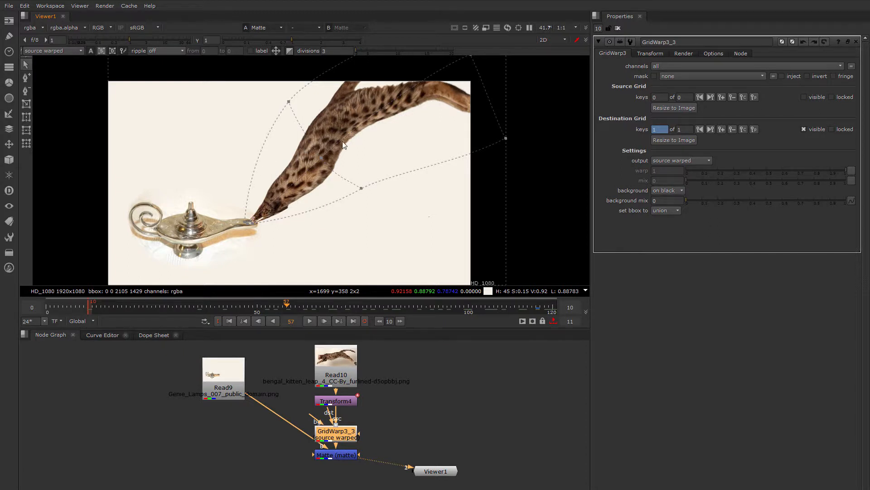
{"action": "mouse_move", "coordinate": [39, 100]}
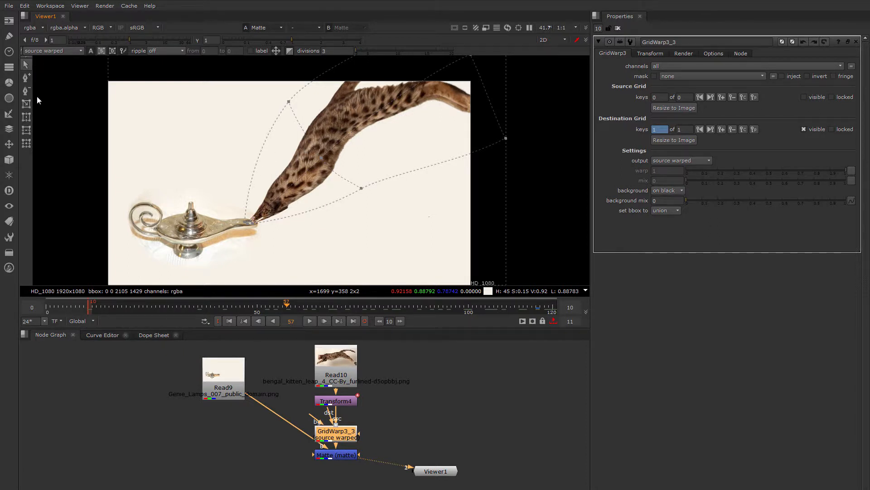
{"action": "mouse_move", "coordinate": [27, 83]}
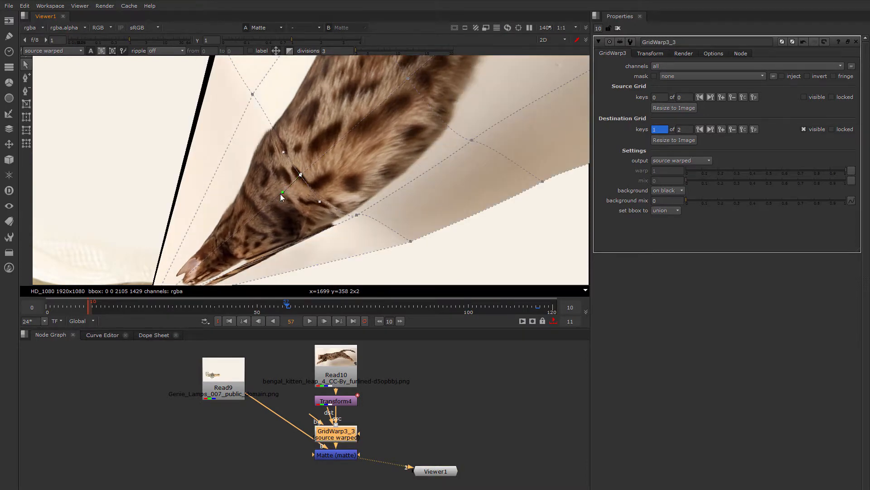
{"action": "left_click_drag", "start_coordinate": [282, 193], "coordinate": [316, 168]}
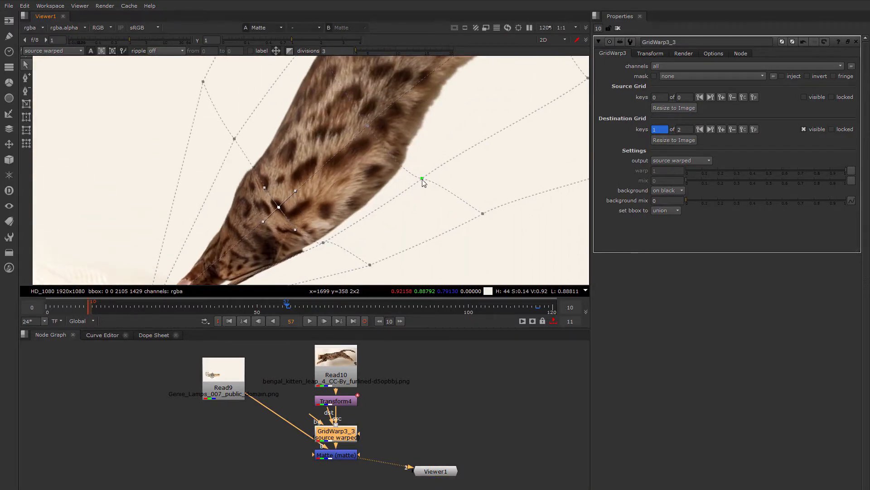
{"action": "left_click_drag", "start_coordinate": [422, 178], "coordinate": [430, 188]}
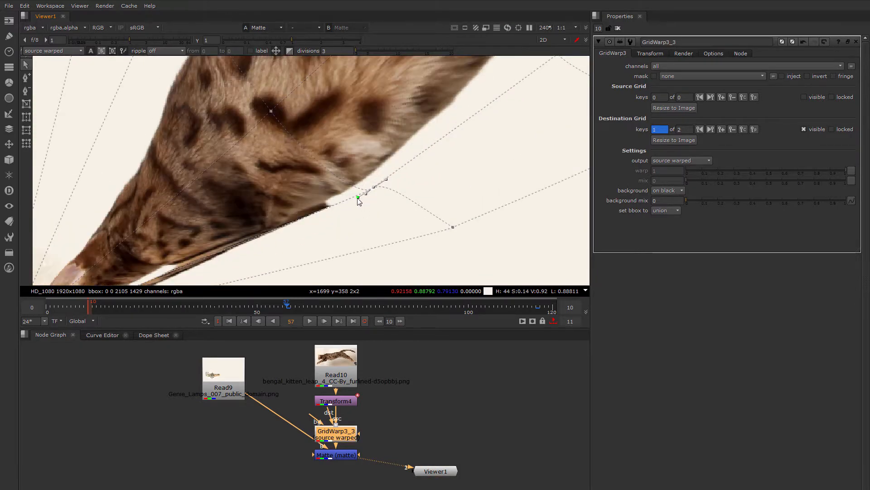
Drag destination grid points along the neck, chest, head and back to taper the head into the spout.
{"action": "left_click_drag", "start_coordinate": [358, 198], "coordinate": [374, 188]}
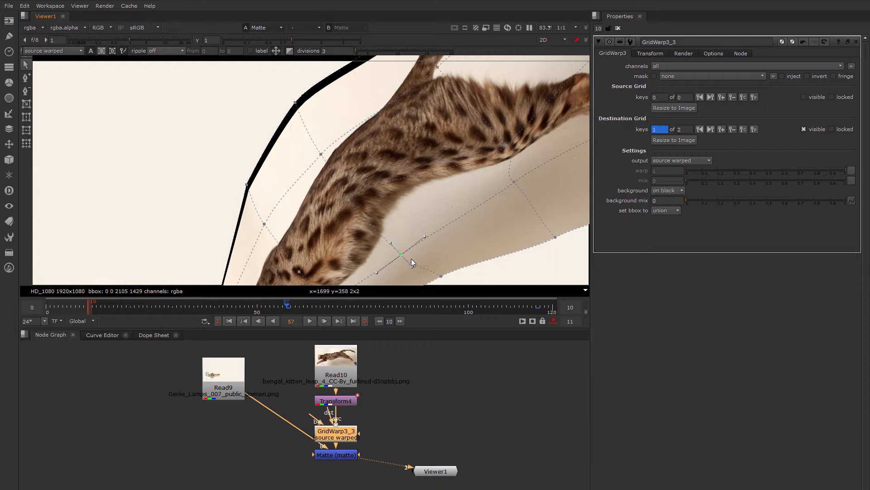
{"action": "left_click_drag", "start_coordinate": [401, 255], "coordinate": [348, 200]}
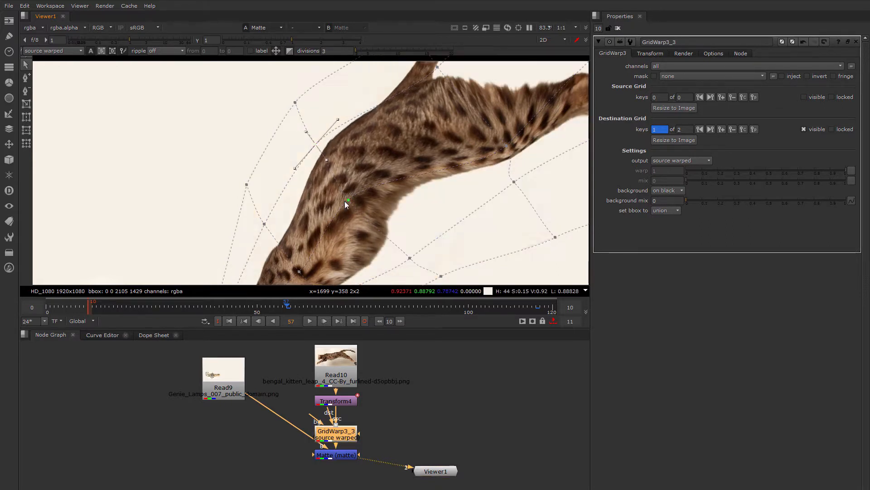
{"action": "left_click_drag", "start_coordinate": [348, 200], "coordinate": [431, 142]}
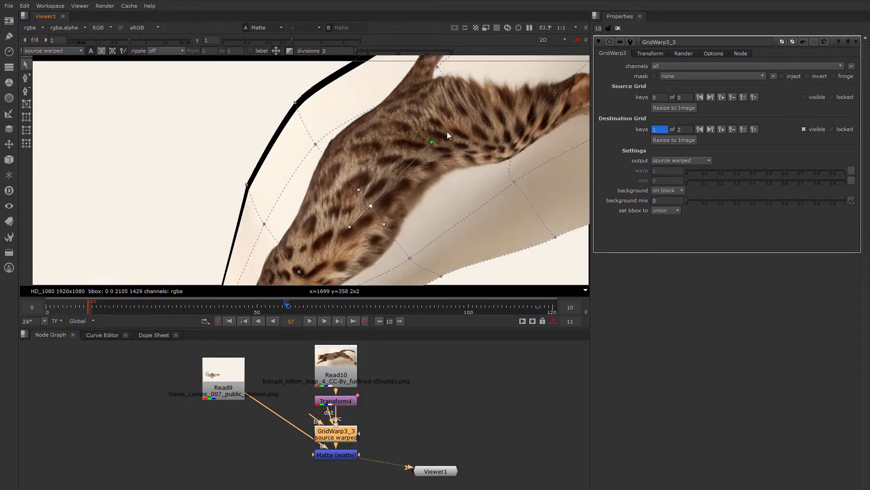
{"action": "left_click_drag", "start_coordinate": [431, 143], "coordinate": [395, 239]}
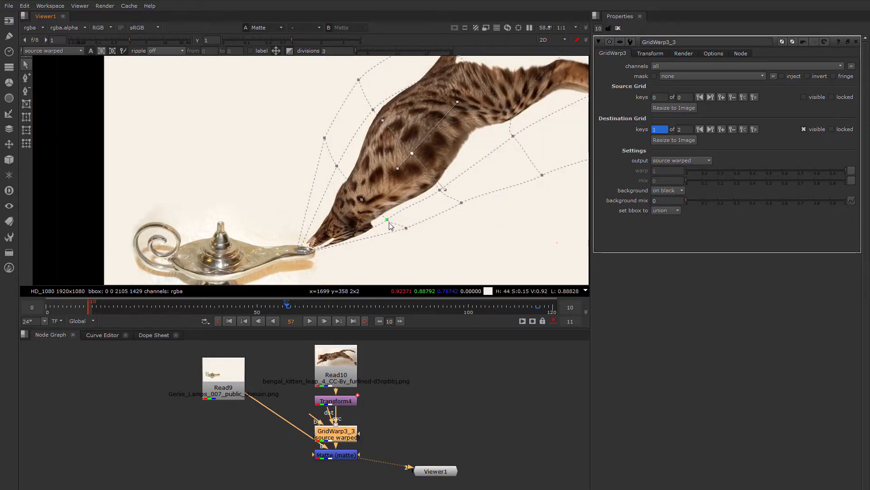
{"action": "left_click_drag", "start_coordinate": [387, 218], "coordinate": [316, 155]}
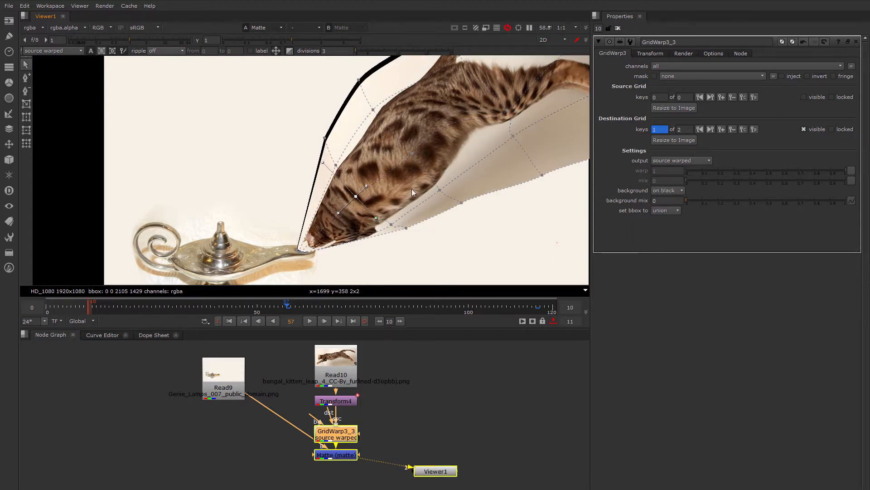
{"action": "left_click_drag", "start_coordinate": [366, 186], "coordinate": [391, 160]}
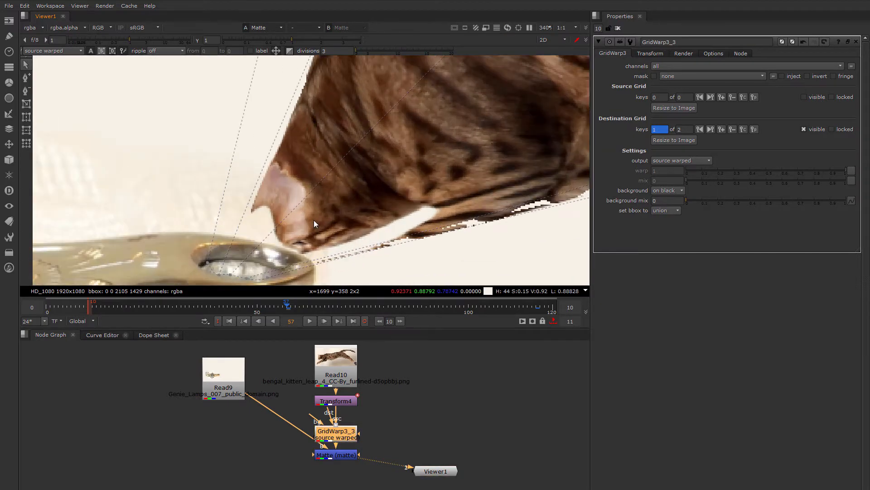
{"action": "mouse_move", "coordinate": [262, 217]}
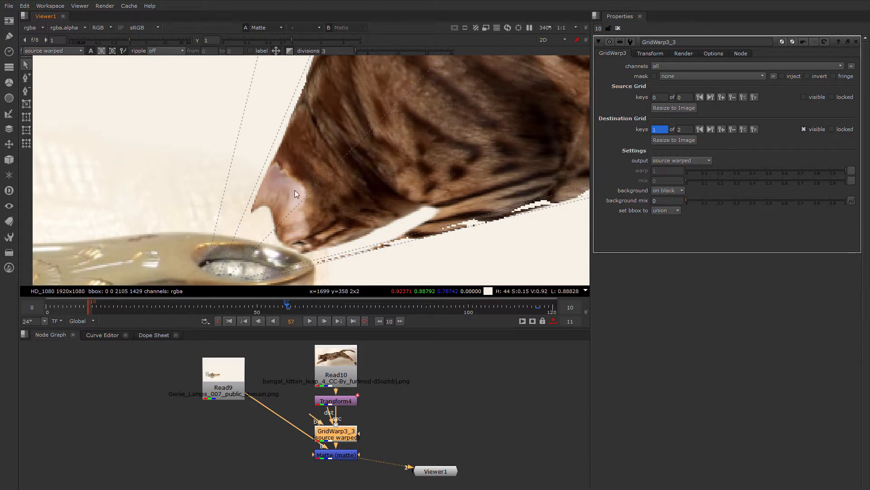
{"action": "mouse_move", "coordinate": [684, 56]}
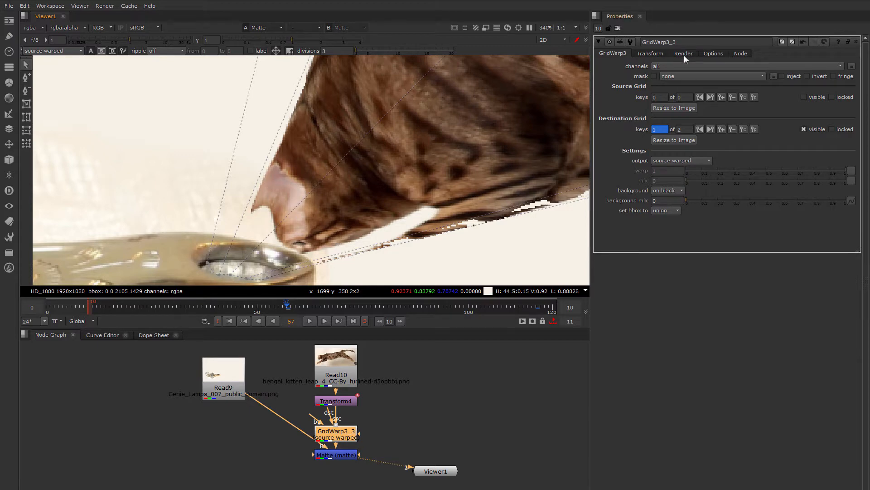
Set the GridWarp filter to Notch and nudge the outer grid corner above the back.
{"action": "left_click", "coordinate": [684, 53]}
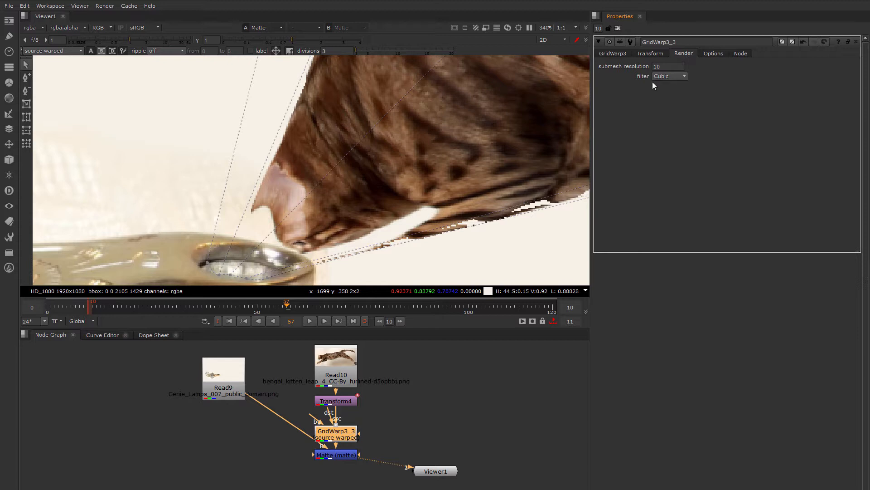
{"action": "mouse_move", "coordinate": [689, 97]}
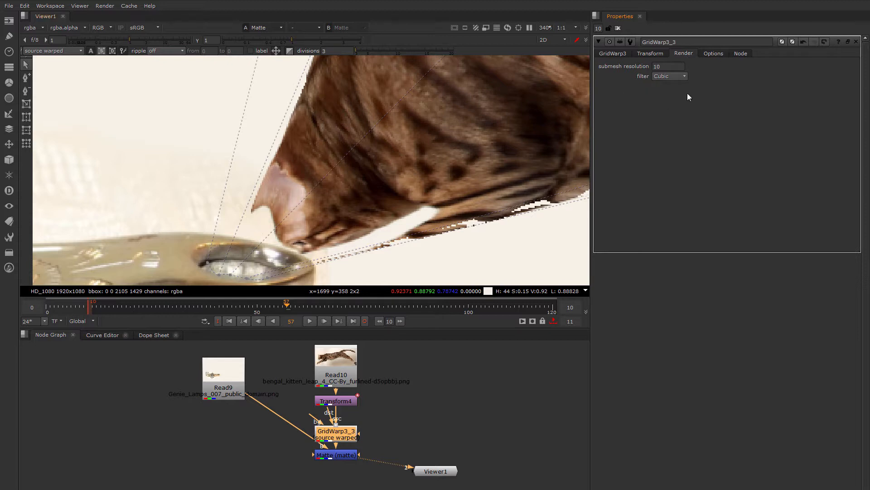
{"action": "left_click", "coordinate": [670, 76]}
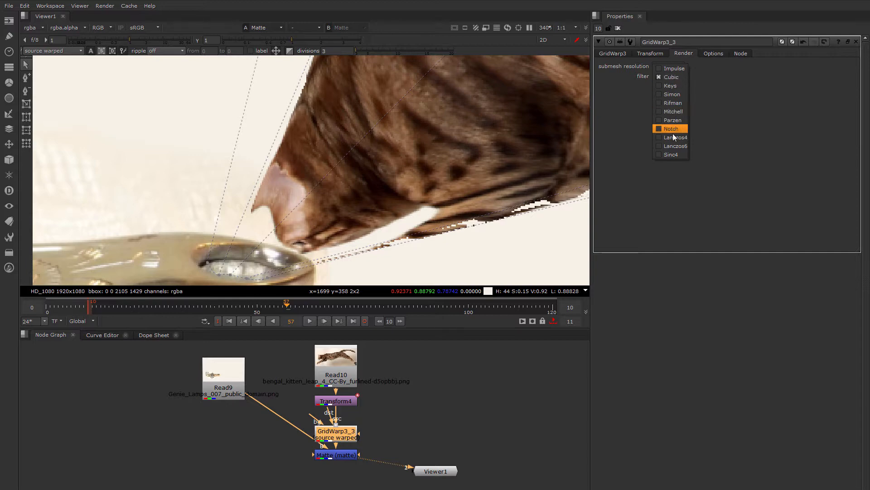
{"action": "left_click", "coordinate": [670, 128]}
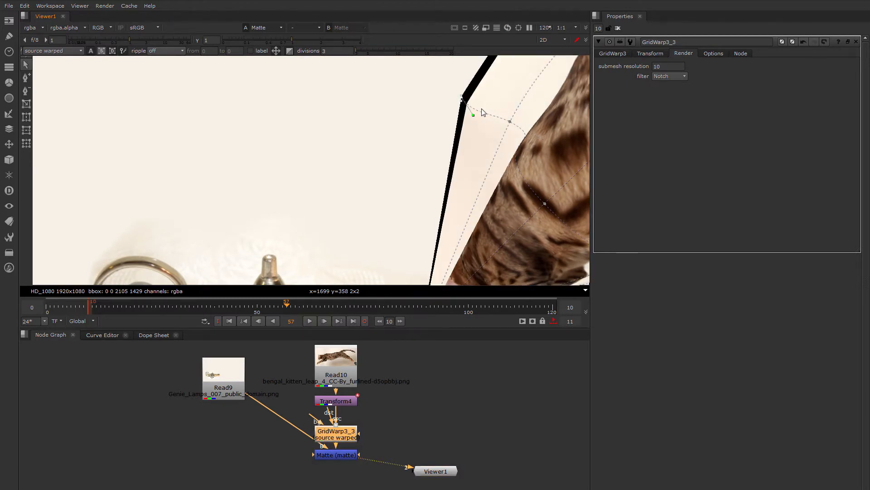
{"action": "left_click_drag", "start_coordinate": [473, 114], "coordinate": [445, 116]}
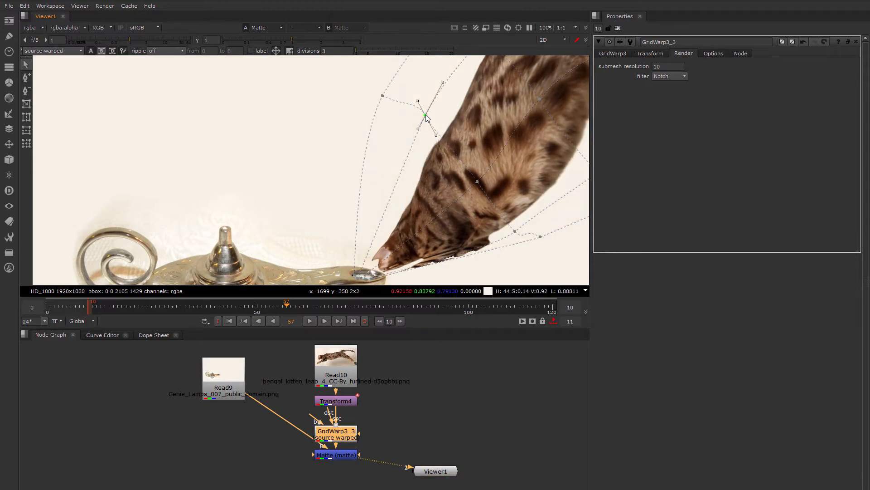
Move the grid point above the cat's back for a smoother curve into the spout.
{"action": "left_click_drag", "start_coordinate": [425, 116], "coordinate": [409, 142]}
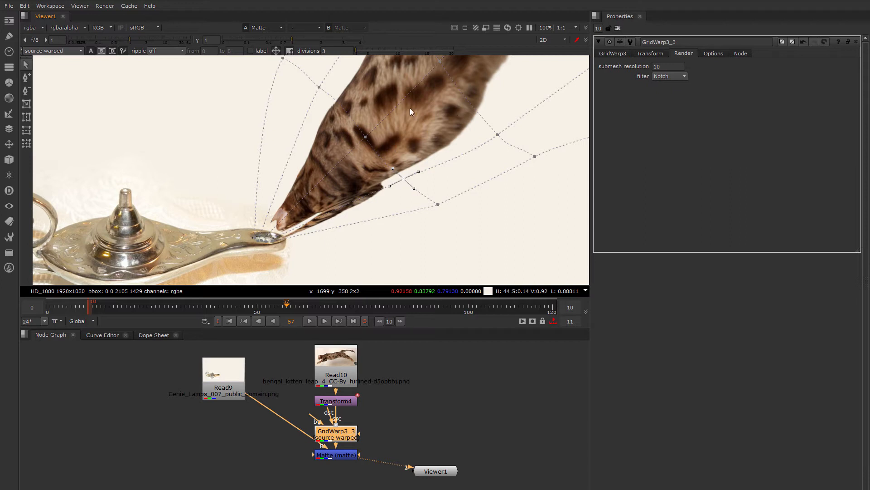
{"action": "mouse_move", "coordinate": [410, 144]}
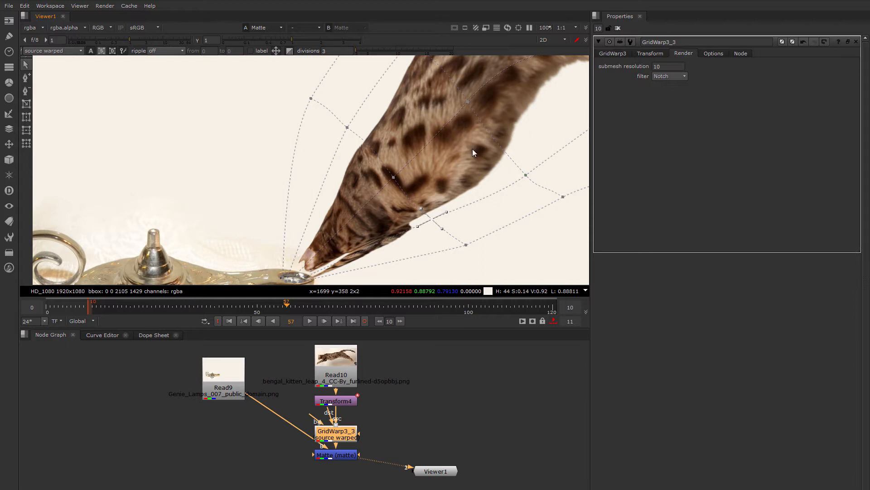
{"action": "left_click", "coordinate": [668, 66]}
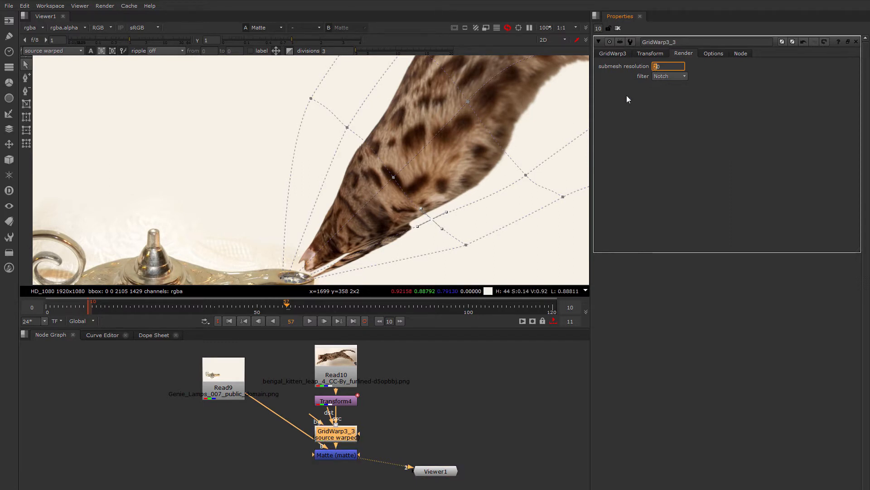
{"action": "mouse_move", "coordinate": [494, 124]}
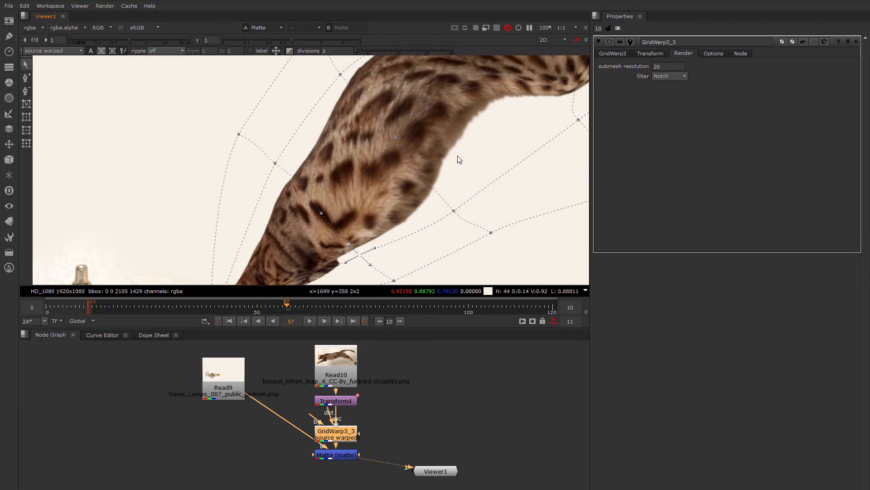
{"action": "left_click", "coordinate": [667, 67]}
{"action": "type", "text": "10"}
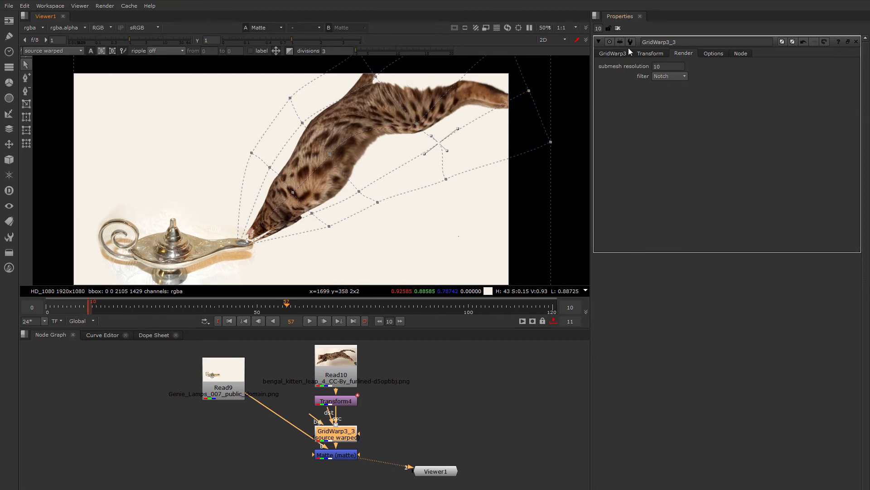
Return to the GridWarp3 tab, close its Properties panel and show the Curve Editor.
{"action": "left_click", "coordinate": [612, 53]}
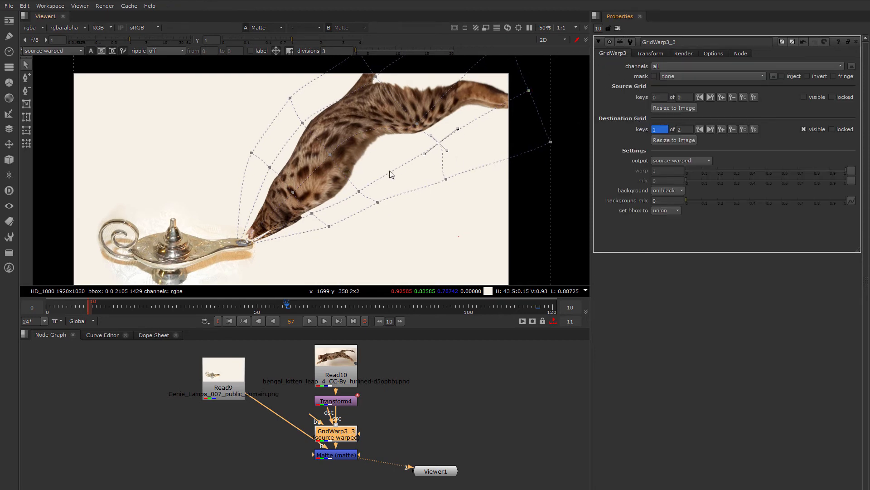
{"action": "left_click_drag", "start_coordinate": [446, 150], "coordinate": [438, 154]}
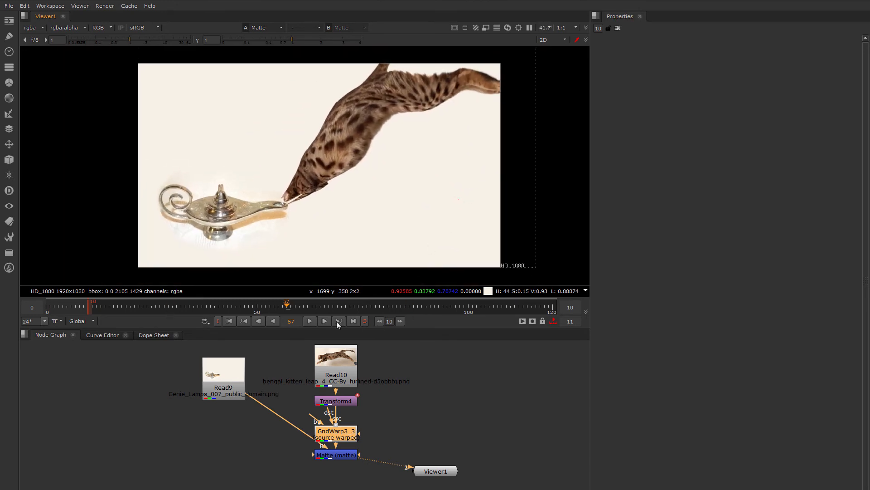
{"action": "left_click", "coordinate": [103, 334]}
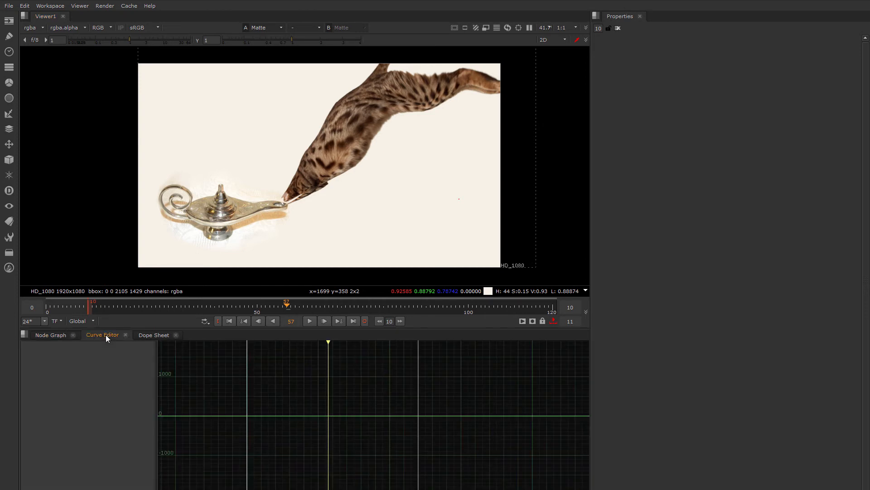
Show Transform4's translate curves and drag the last key to an earlier frame.
{"action": "left_click", "coordinate": [50, 334]}
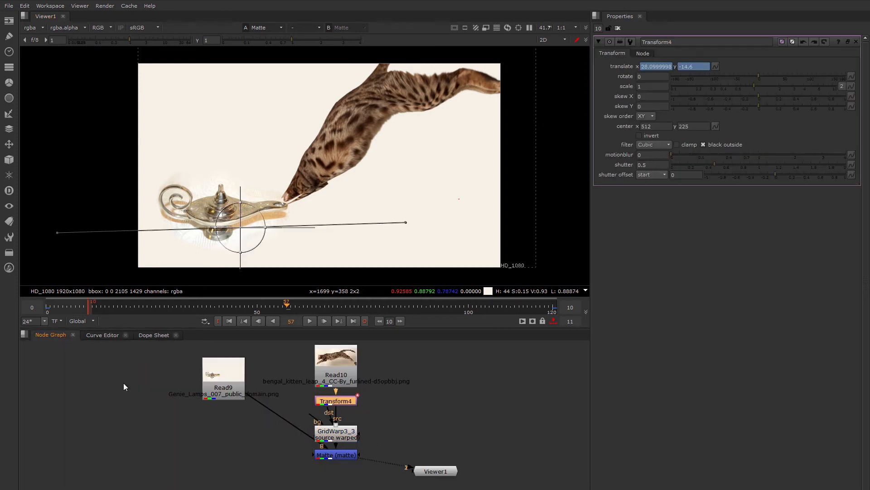
{"action": "left_click", "coordinate": [102, 335]}
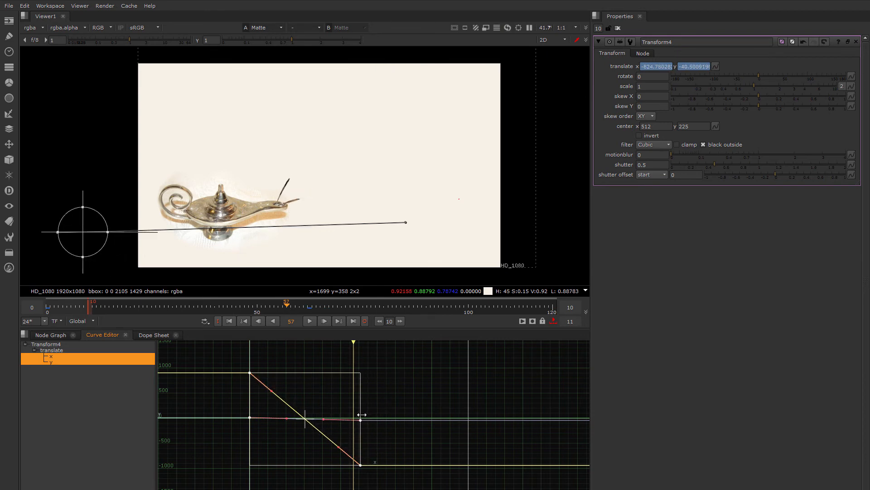
{"action": "left_click_drag", "start_coordinate": [286, 304], "coordinate": [299, 304]}
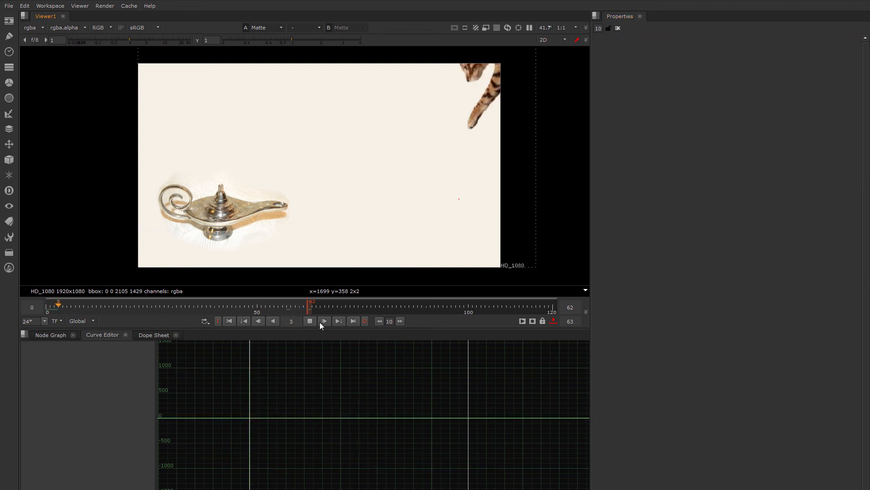
{"action": "left_click", "coordinate": [324, 321]}
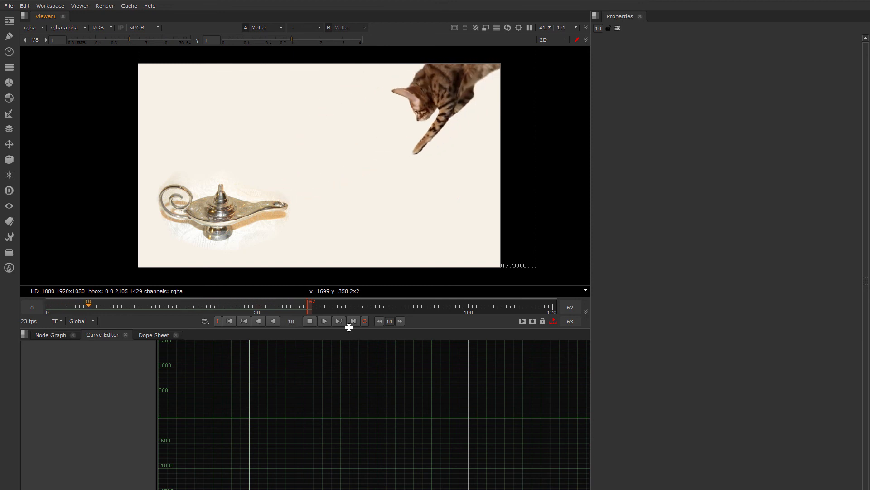
{"action": "left_click_drag", "start_coordinate": [88, 303], "coordinate": [283, 302]}
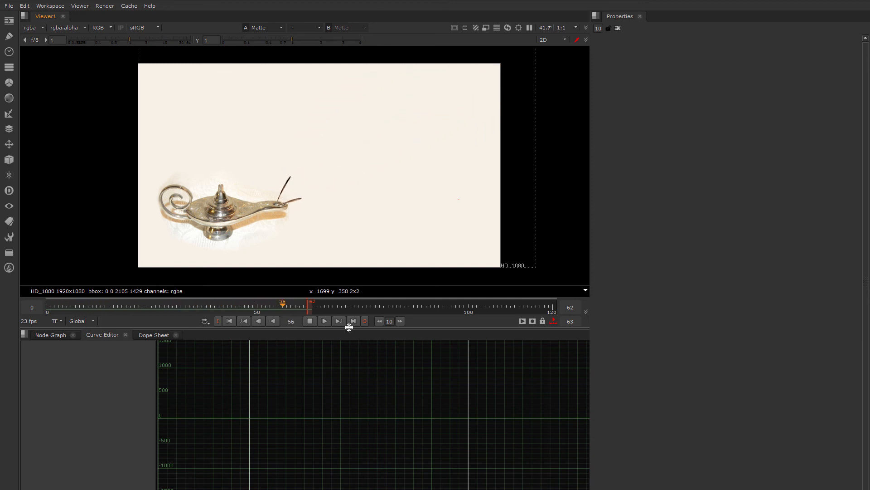